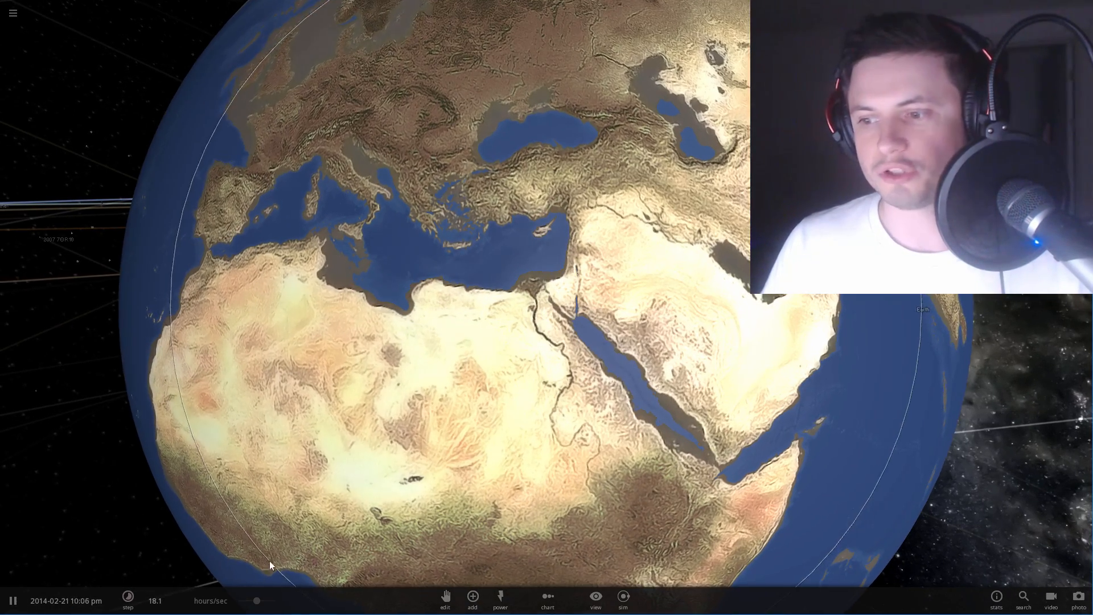
- Bring the PhET Greenhouse Effect simulation window to the front
{"action": "left_click", "coordinate": [127, 600]}
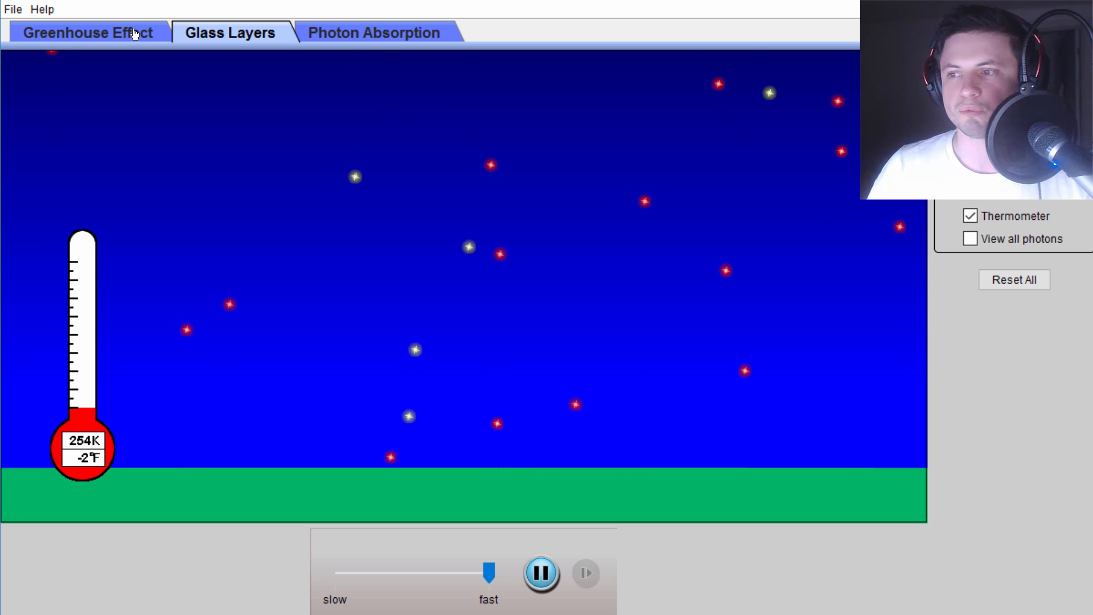
- Open the town scene, show then hide all photons, with Today's atmosphere selected
{"action": "left_click", "coordinate": [86, 32]}
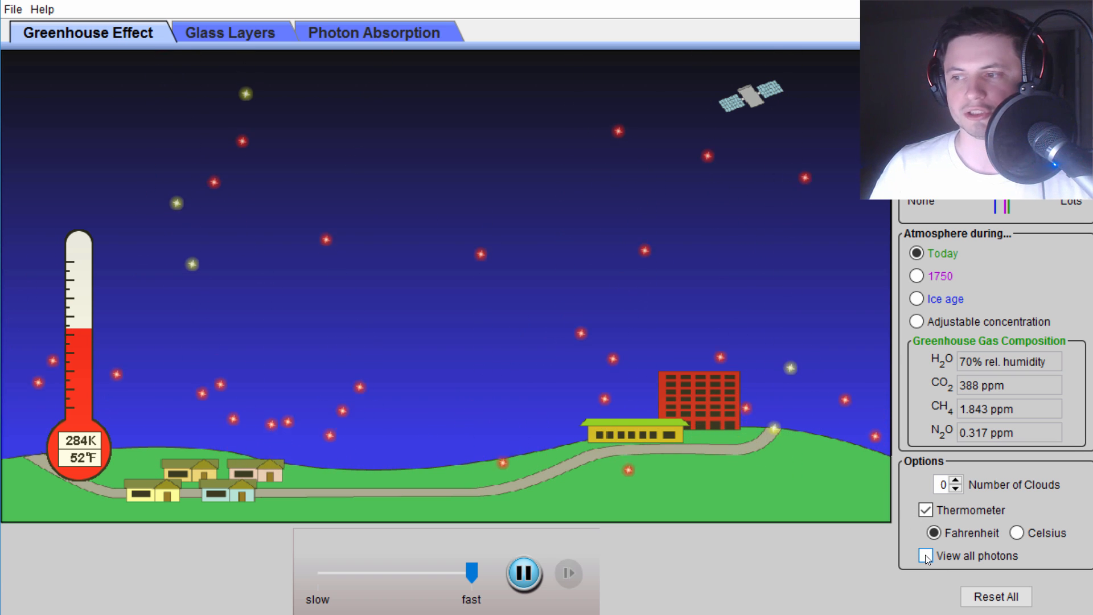
{"action": "left_click", "coordinate": [926, 555]}
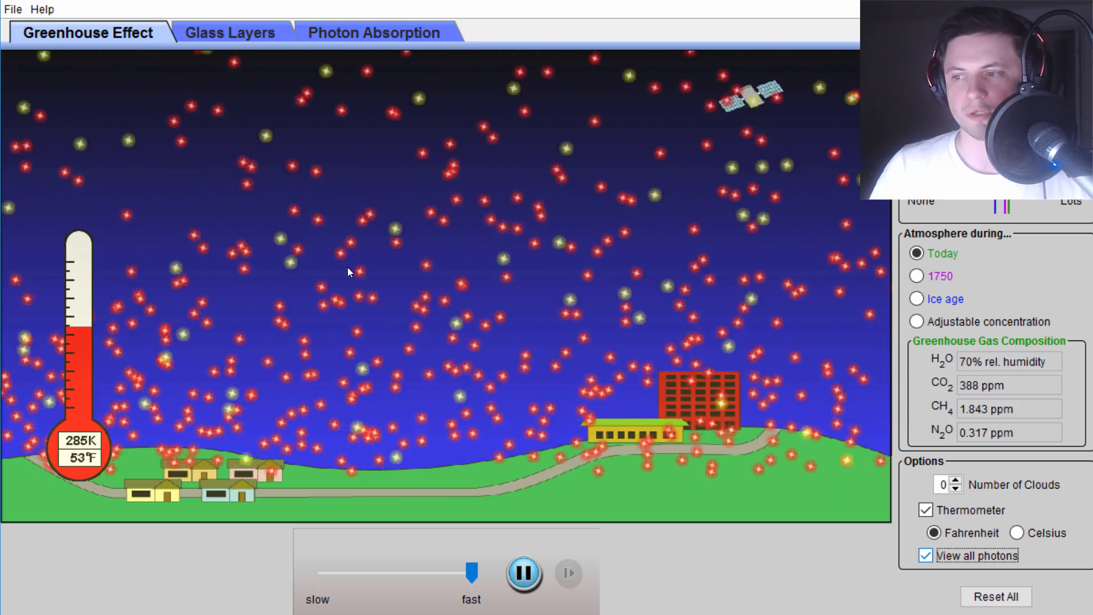
{"action": "left_click", "coordinate": [926, 556]}
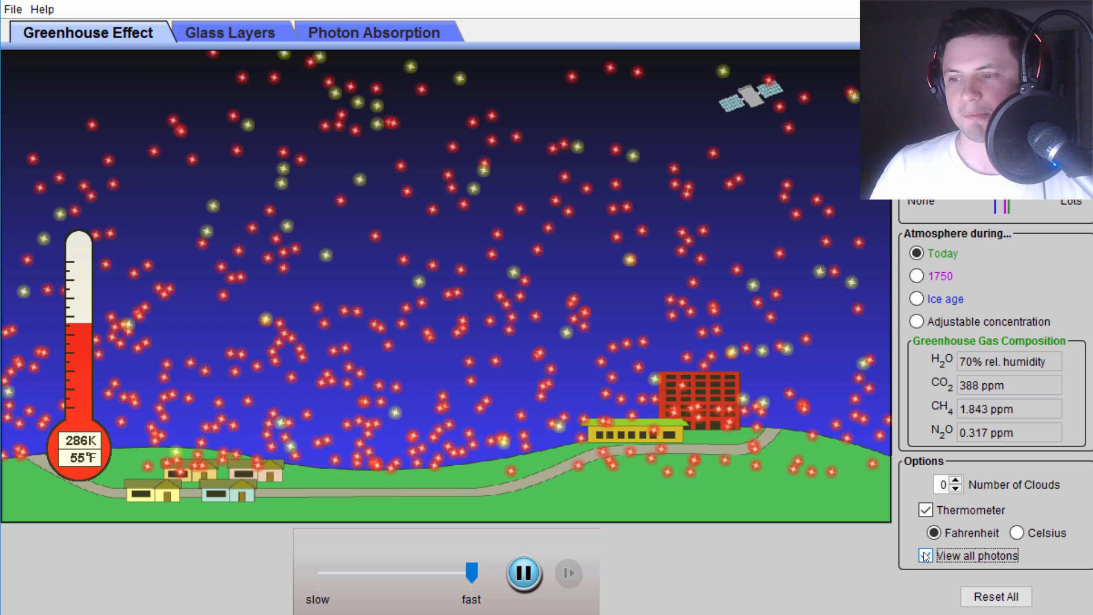
{"action": "left_click", "coordinate": [925, 555]}
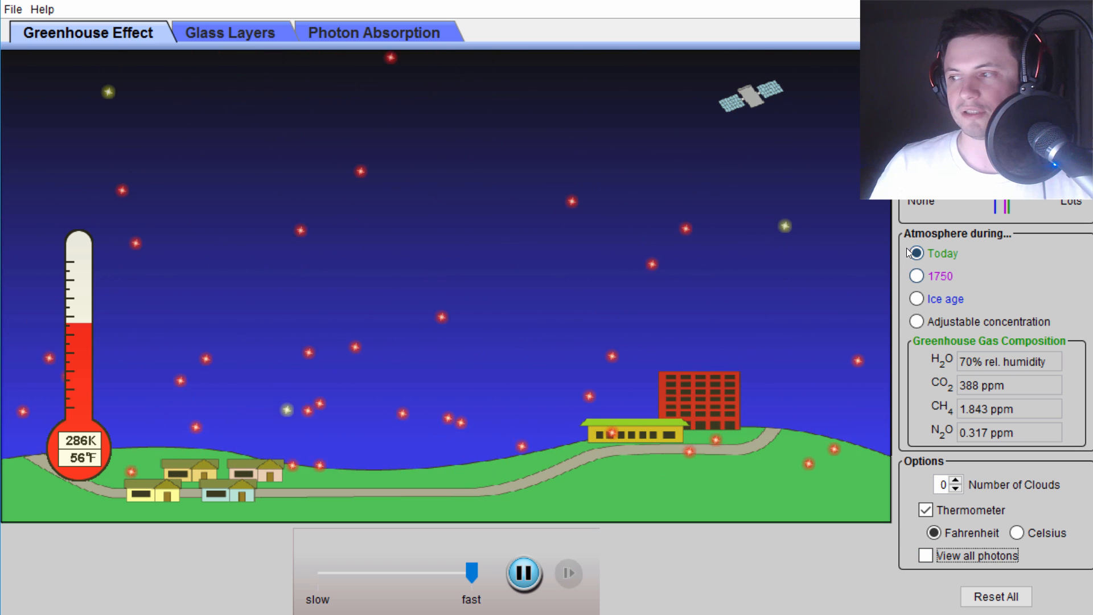
{"action": "left_click", "coordinate": [916, 252]}
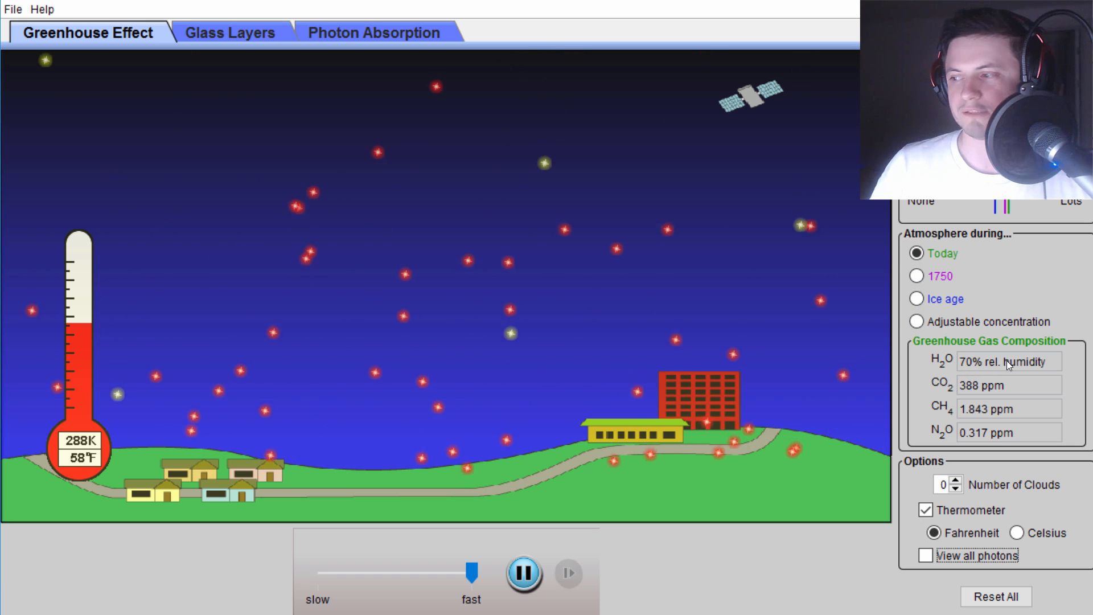
{"action": "mouse_move", "coordinate": [939, 392]}
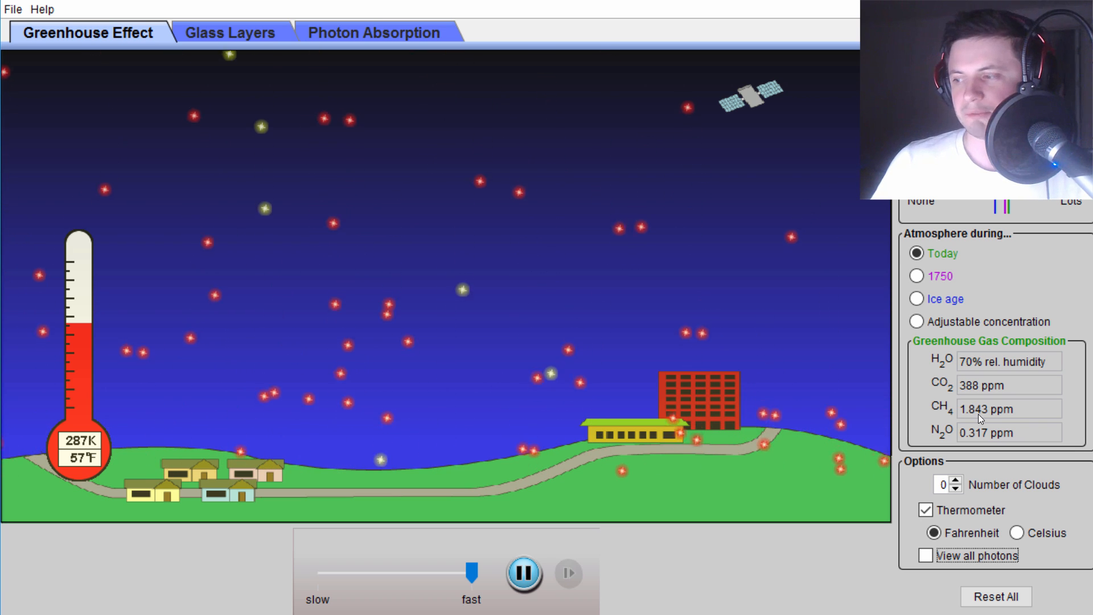
{"action": "mouse_move", "coordinate": [975, 396]}
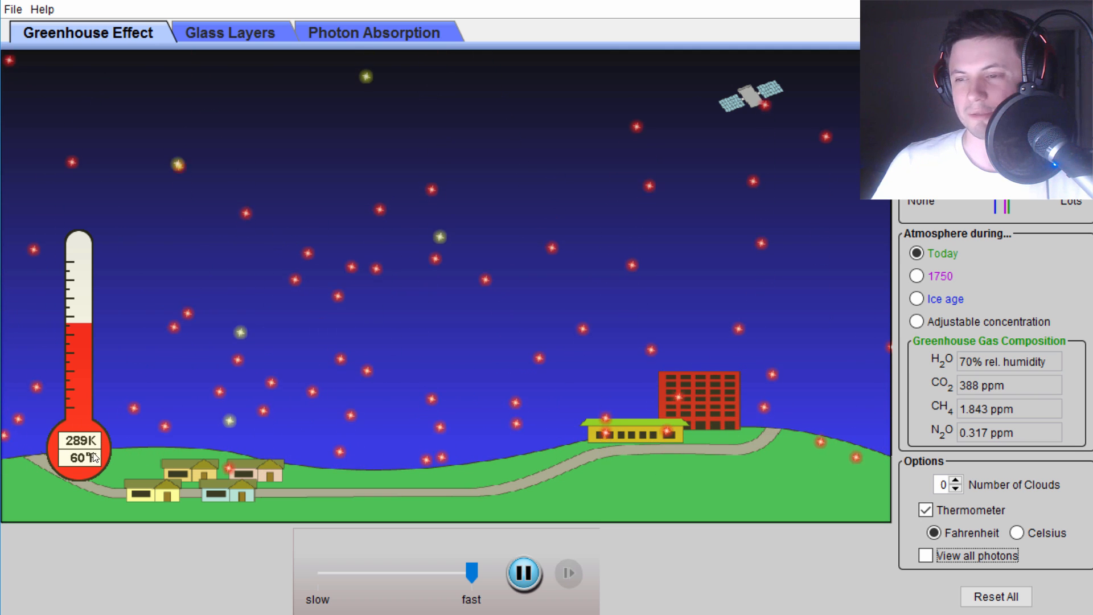
{"action": "left_click", "coordinate": [1017, 533]}
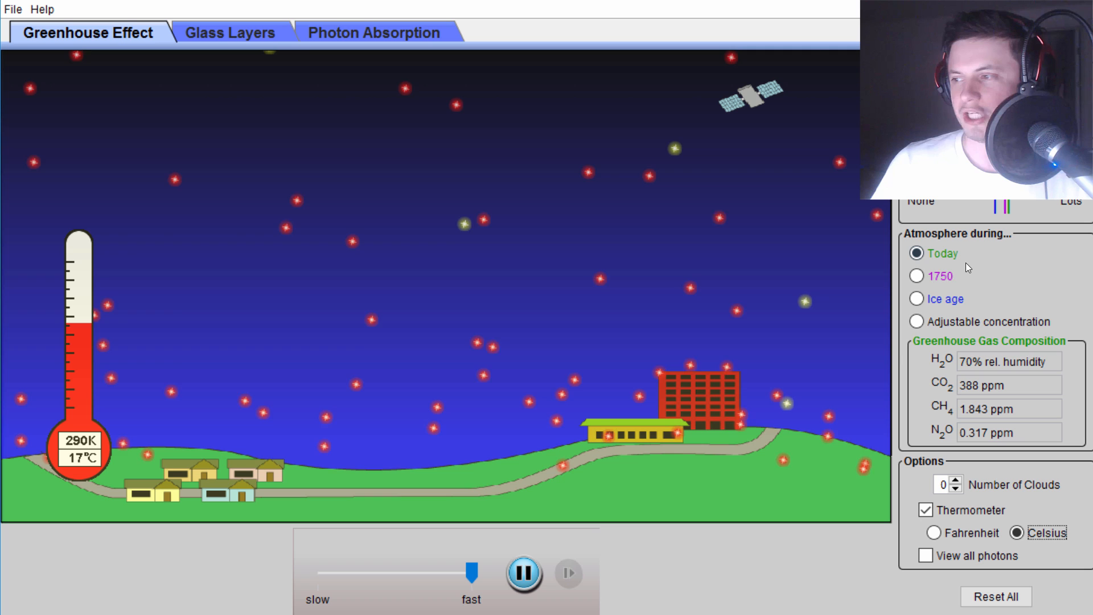
- Switch the atmosphere to 1750, then Ice age, then adjustable concentration
{"action": "left_click", "coordinate": [916, 276]}
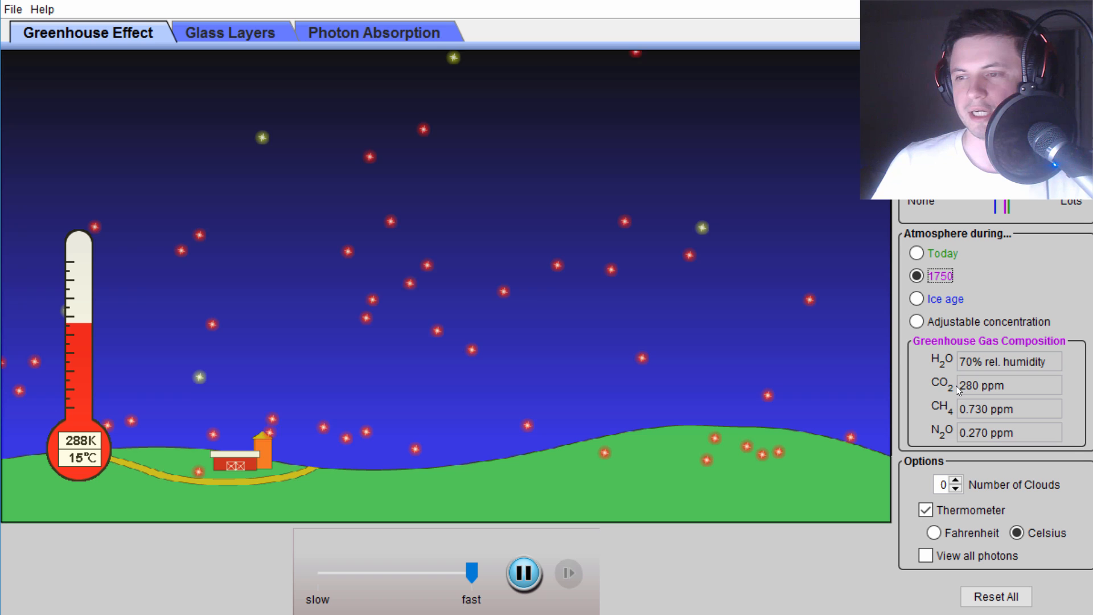
{"action": "mouse_move", "coordinate": [867, 276]}
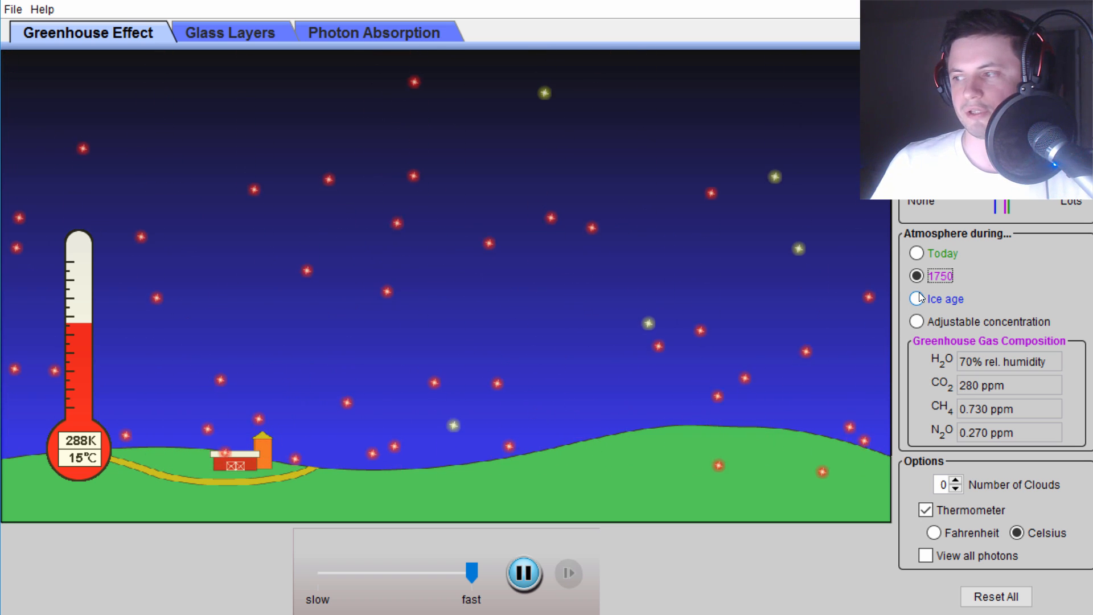
{"action": "left_click", "coordinate": [916, 299]}
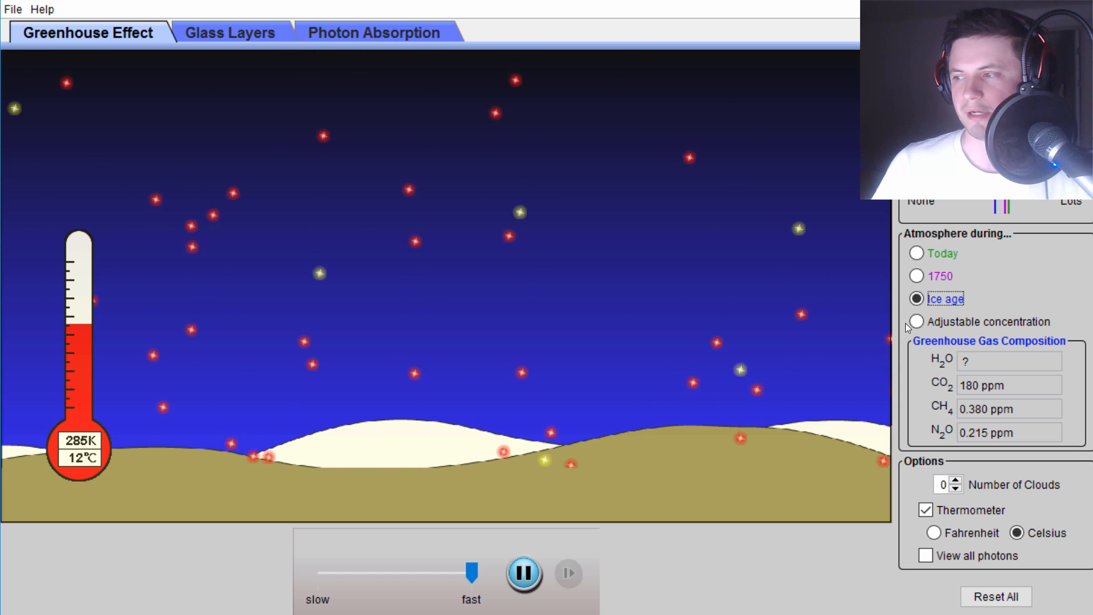
{"action": "left_click", "coordinate": [916, 321]}
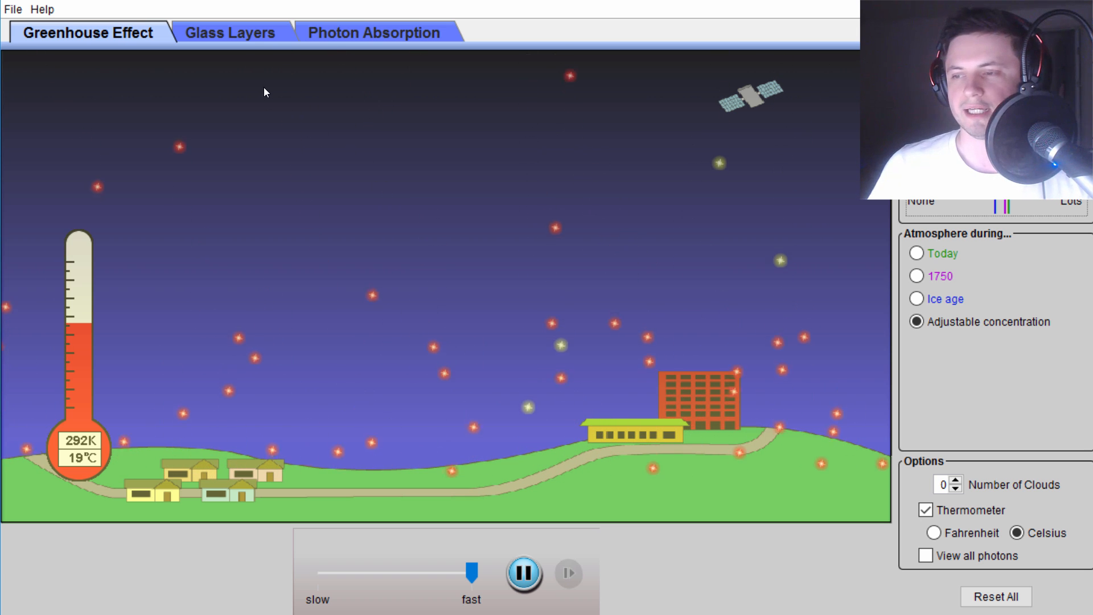
{"action": "mouse_move", "coordinate": [232, 32]}
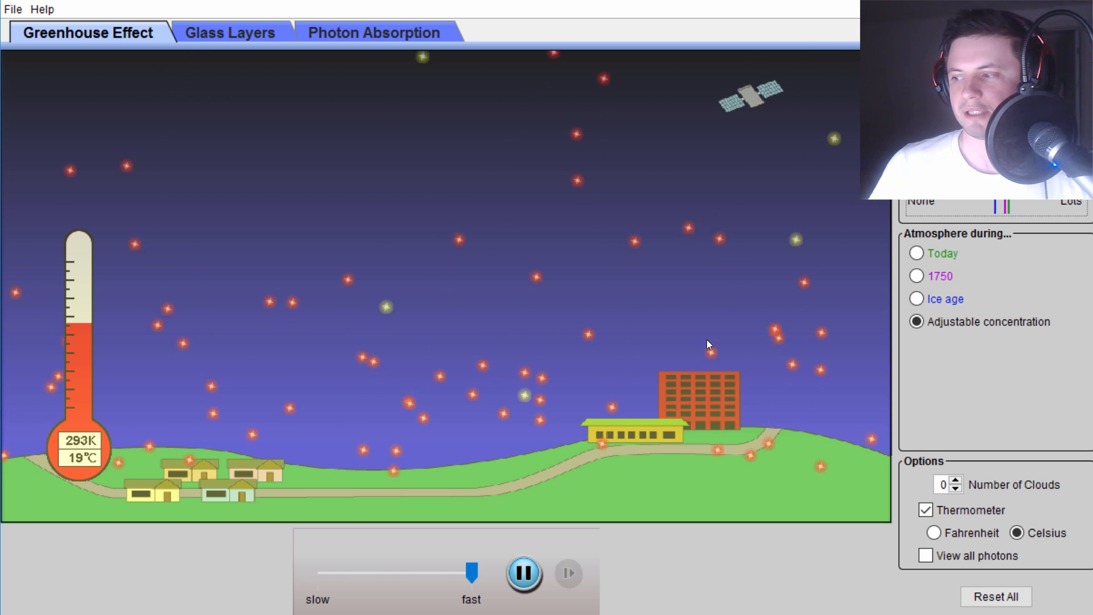
- Raise the Number of Clouds to three over the town
{"action": "left_click", "coordinate": [956, 480]}
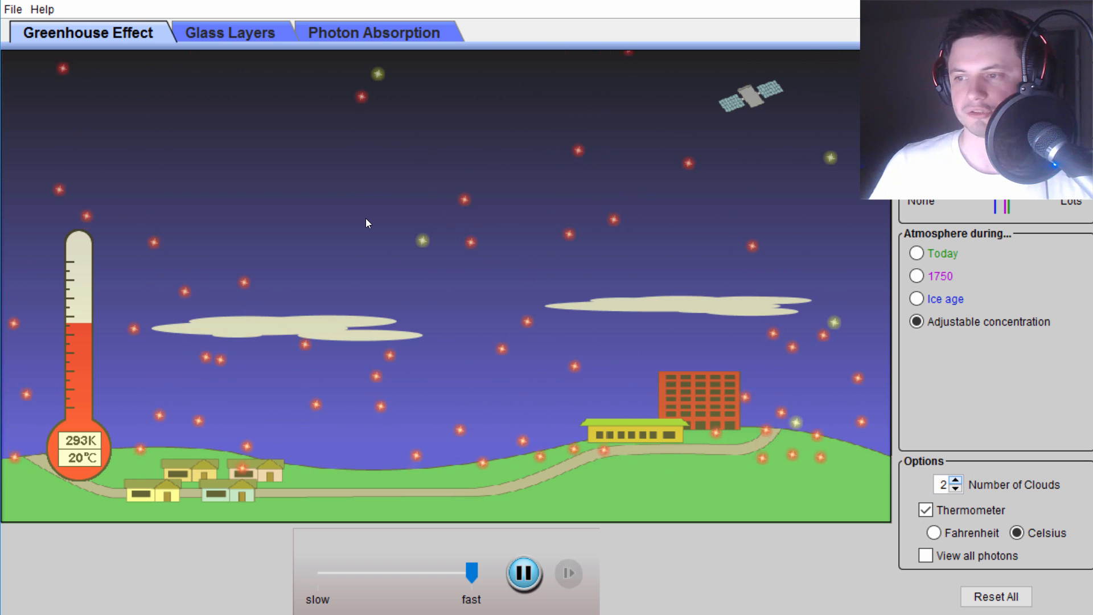
{"action": "left_click", "coordinate": [956, 481]}
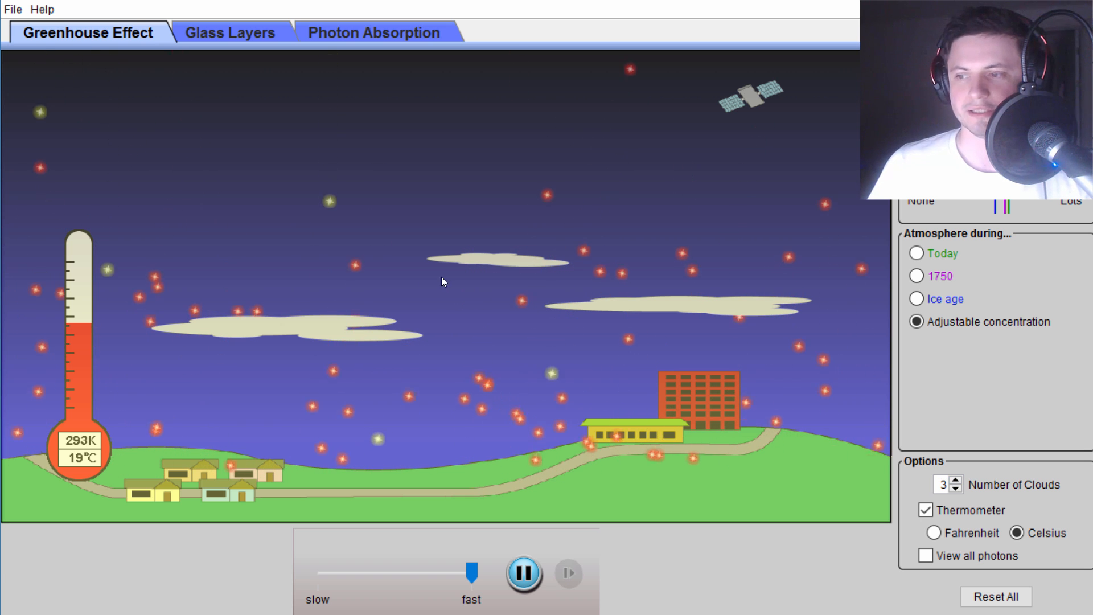
{"action": "mouse_move", "coordinate": [324, 132]}
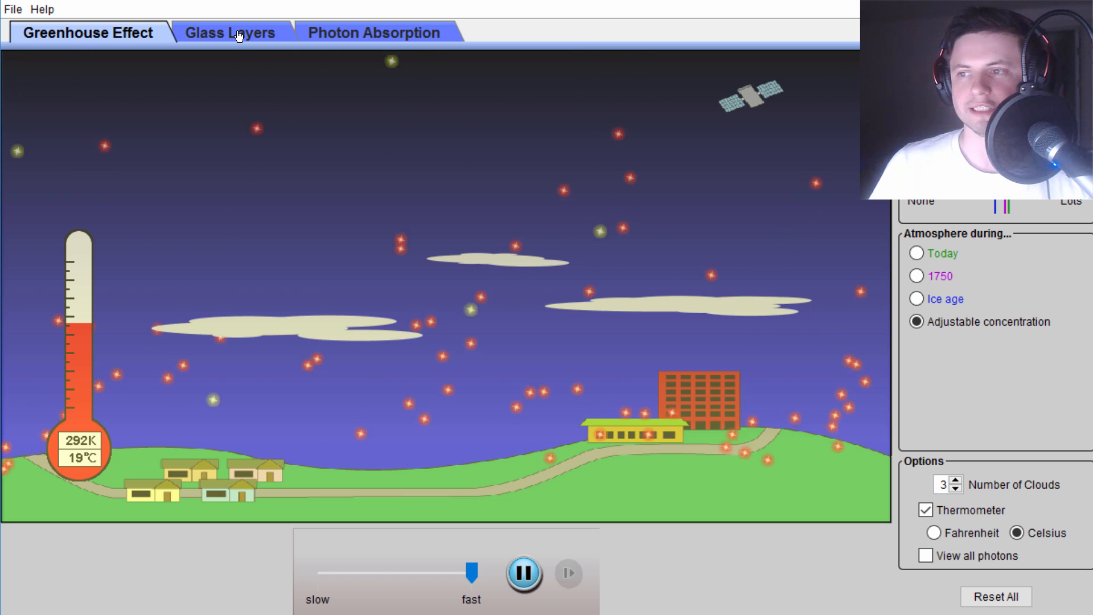
- Open the Glass Layers scene and set the glass panes to one
{"action": "left_click", "coordinate": [230, 32]}
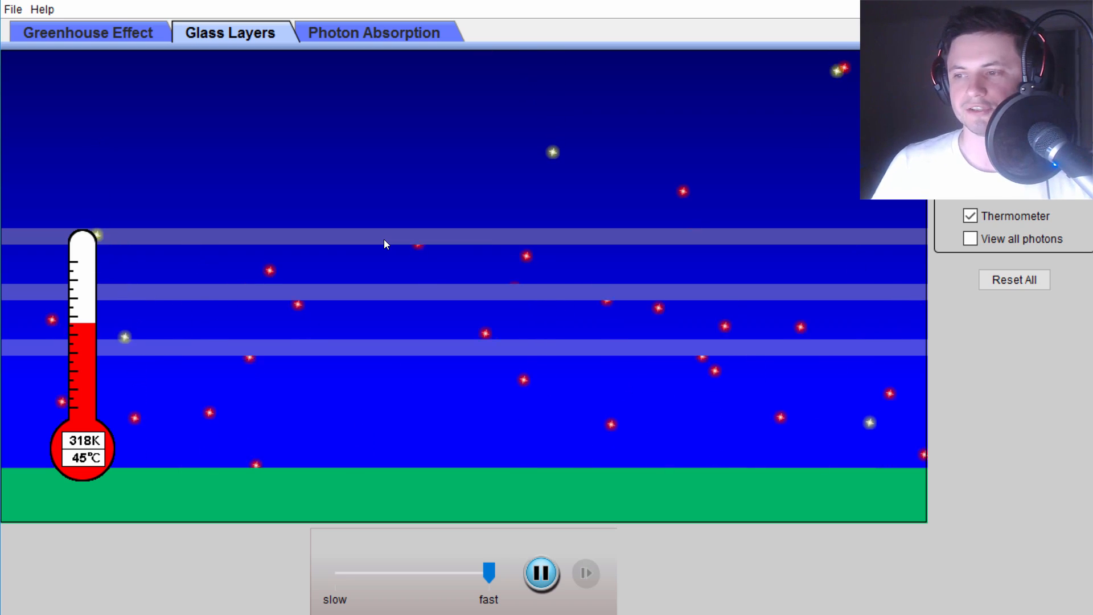
{"action": "left_click", "coordinate": [969, 238]}
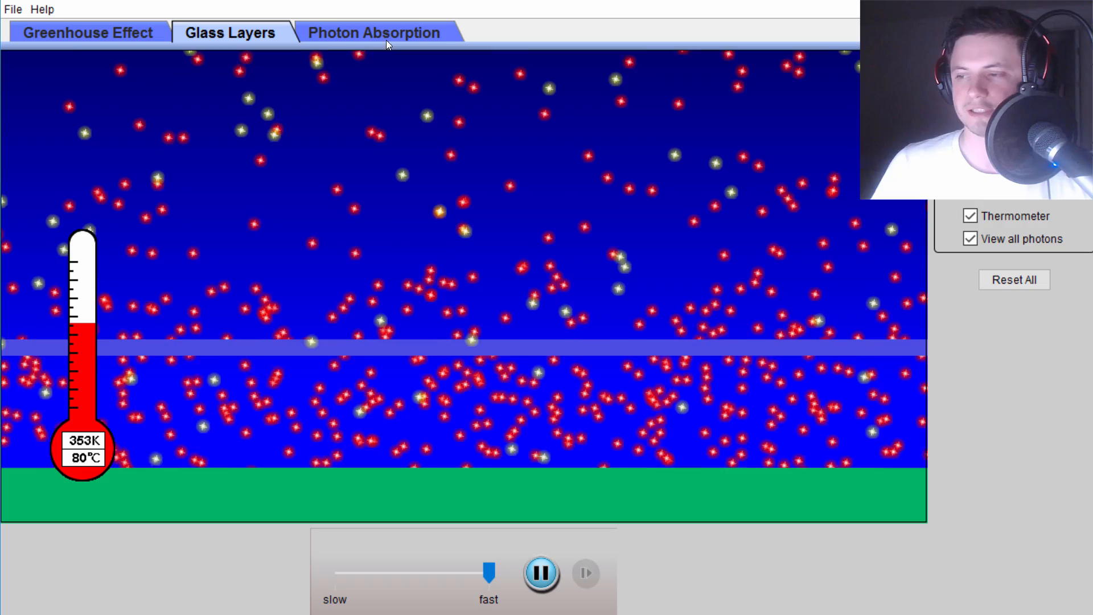
{"action": "mouse_move", "coordinate": [202, 435]}
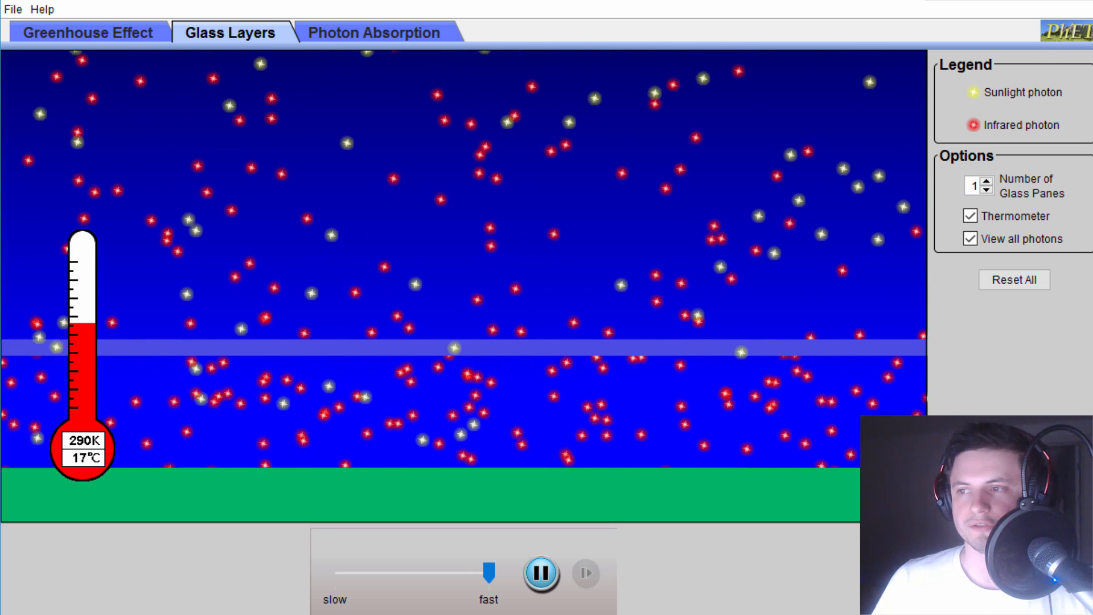
- In Photon Absorption, cycle N2, H2O, CO2, H2O, CO2, ending on N2
{"action": "left_click", "coordinate": [374, 32]}
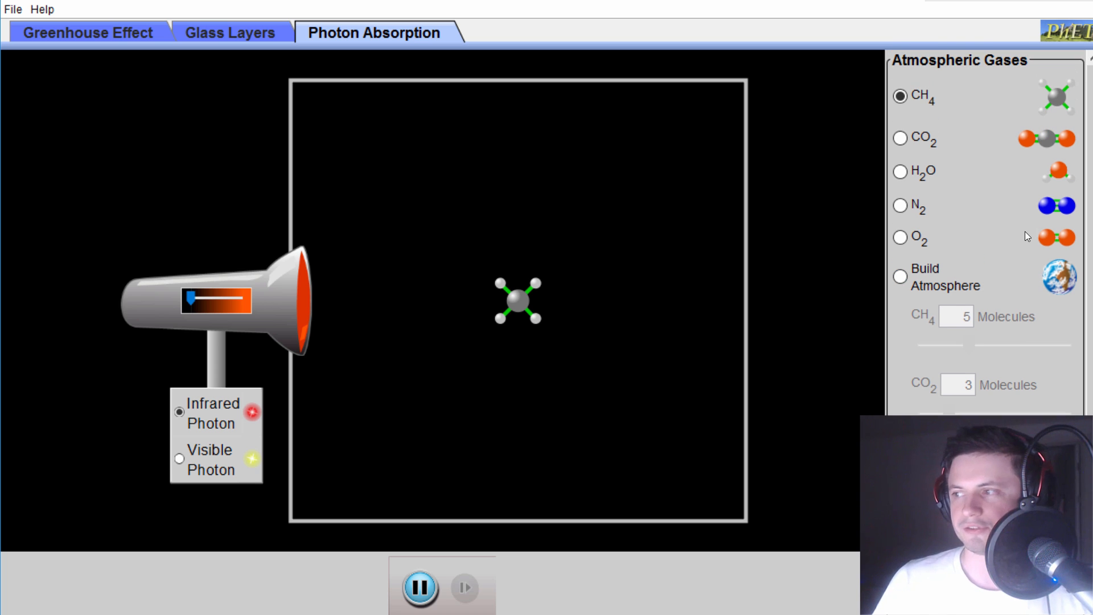
{"action": "mouse_move", "coordinate": [923, 188]}
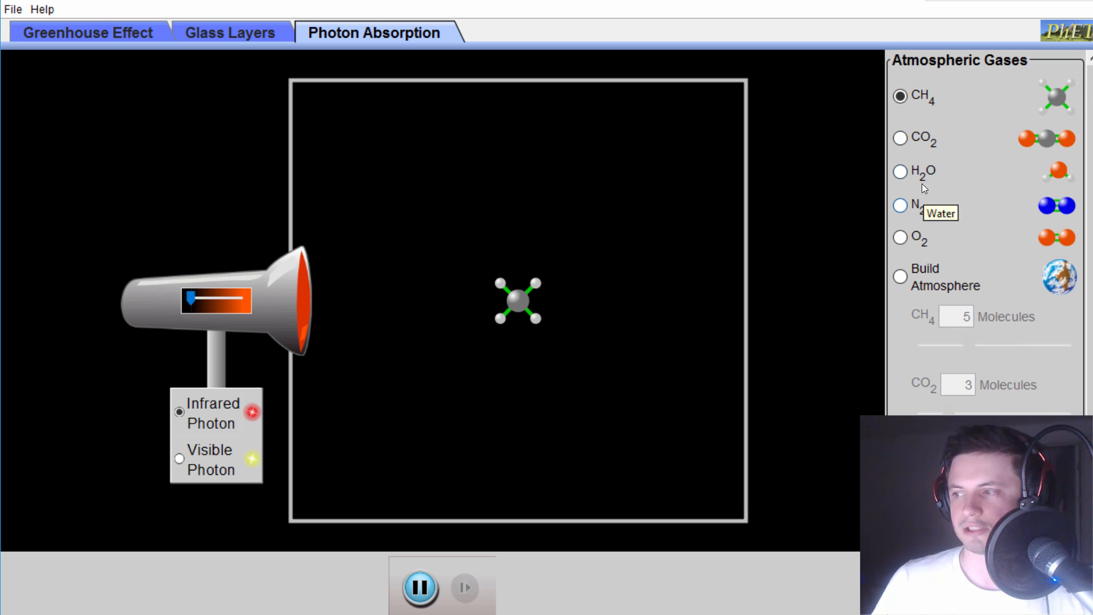
{"action": "mouse_move", "coordinate": [919, 239]}
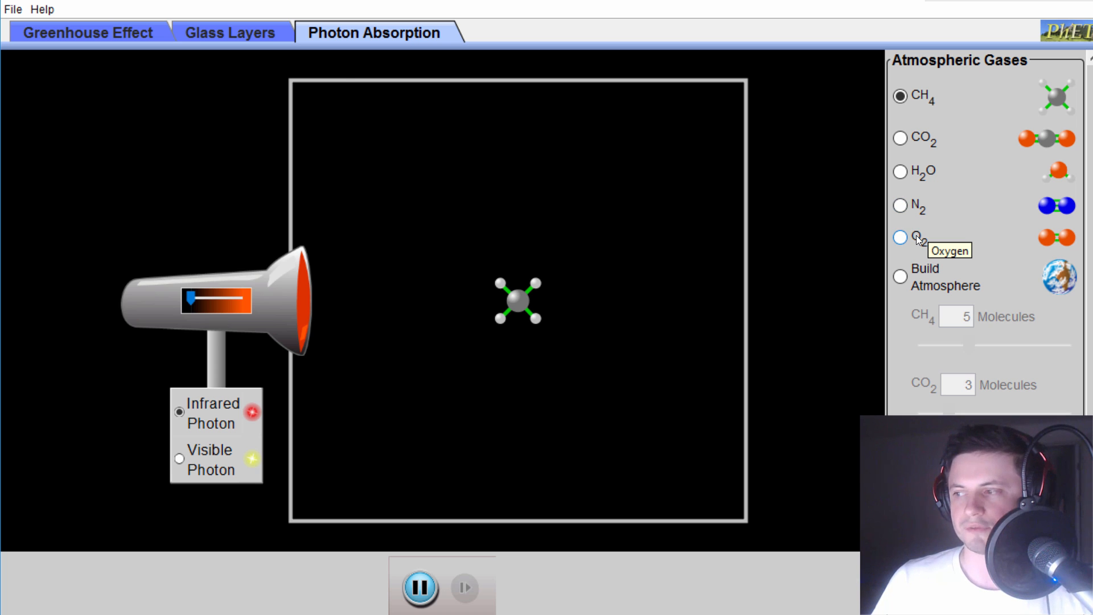
{"action": "left_click", "coordinate": [900, 205]}
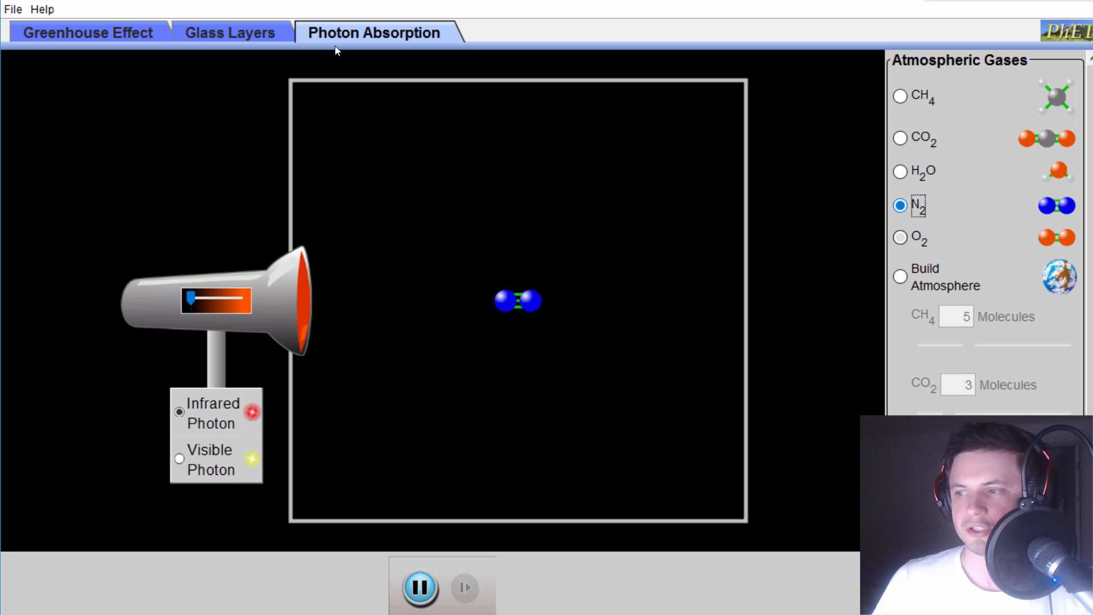
{"action": "mouse_move", "coordinate": [902, 192]}
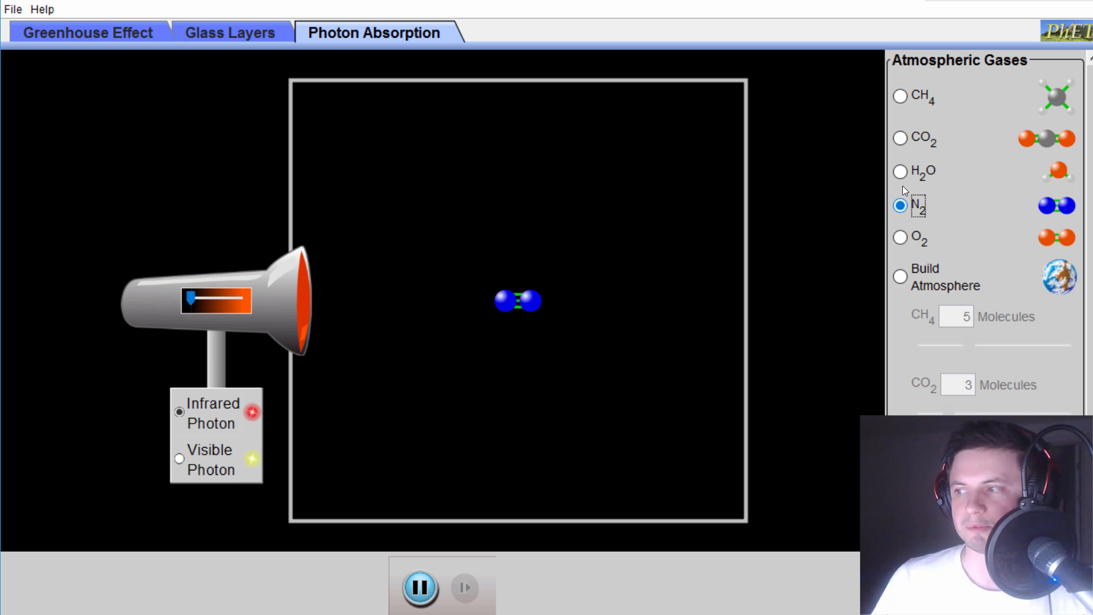
{"action": "left_click", "coordinate": [900, 172]}
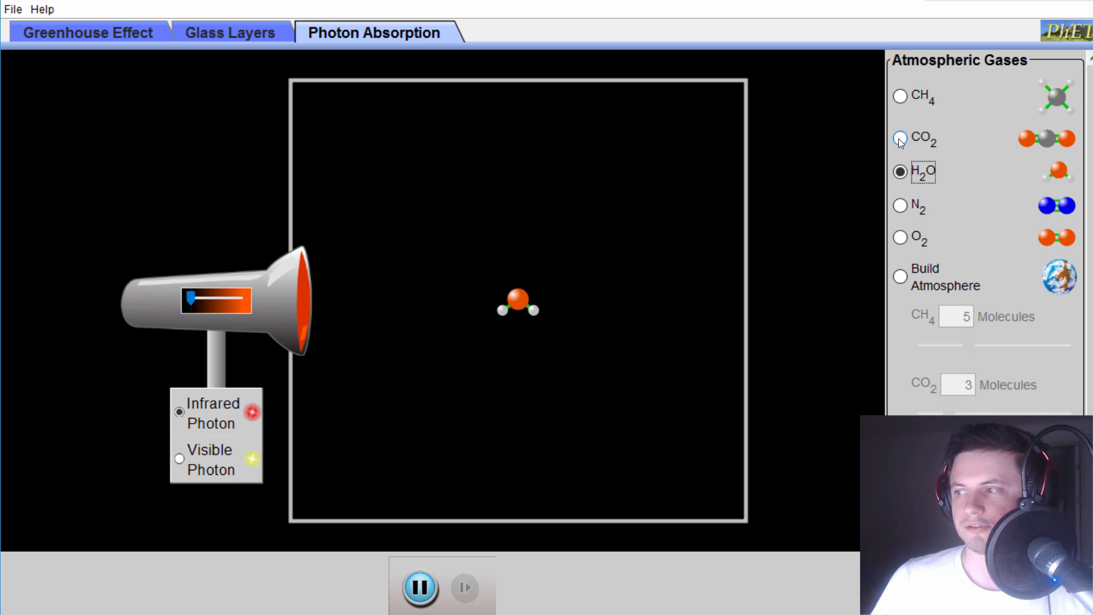
{"action": "left_click", "coordinate": [900, 137]}
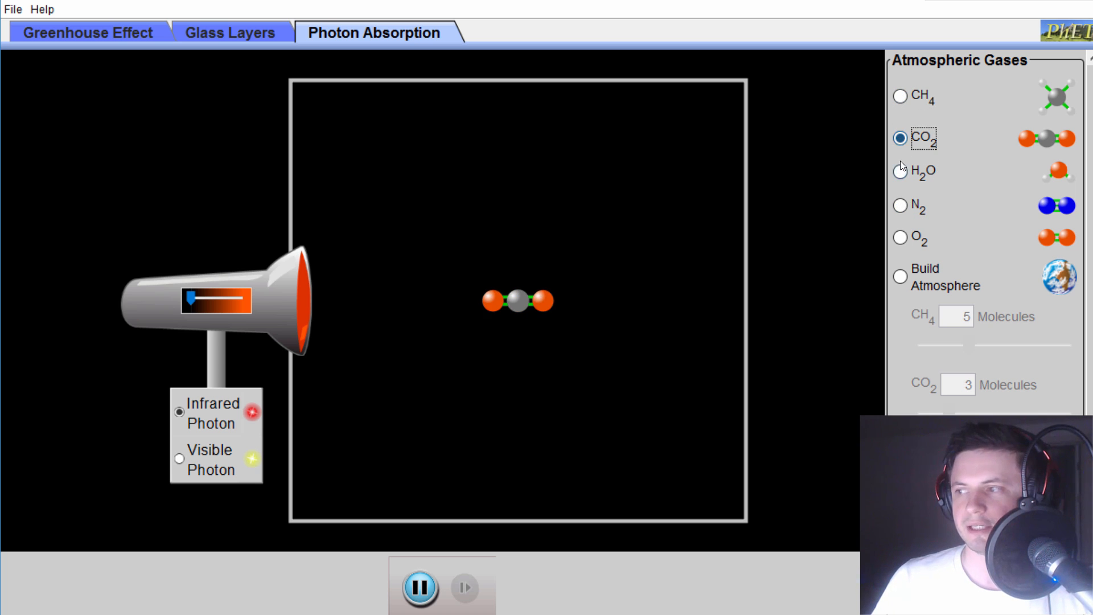
{"action": "left_click", "coordinate": [900, 171]}
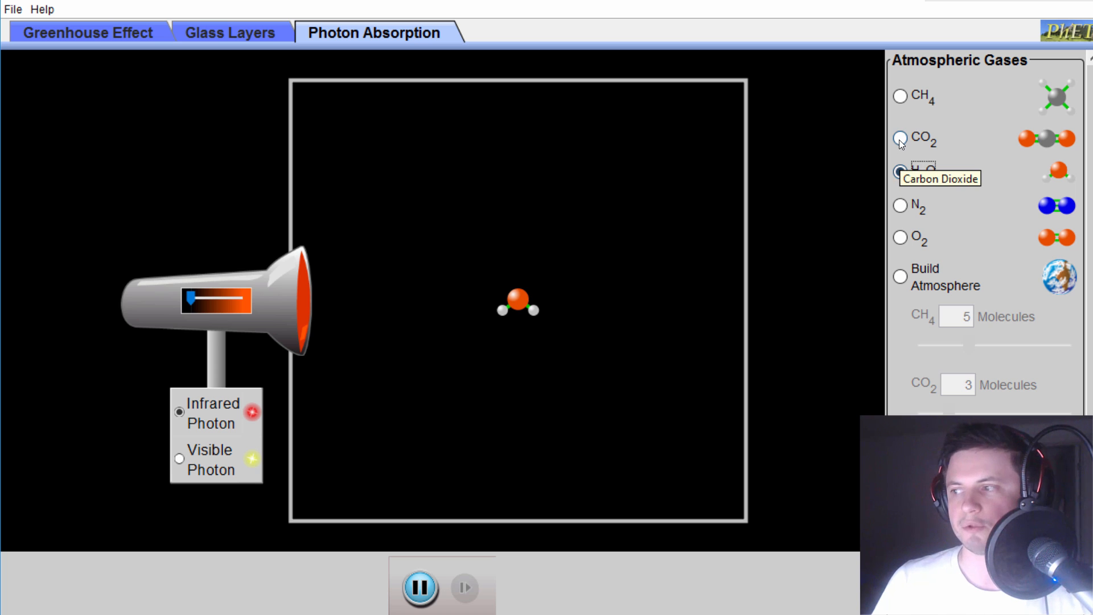
{"action": "left_click", "coordinate": [900, 172]}
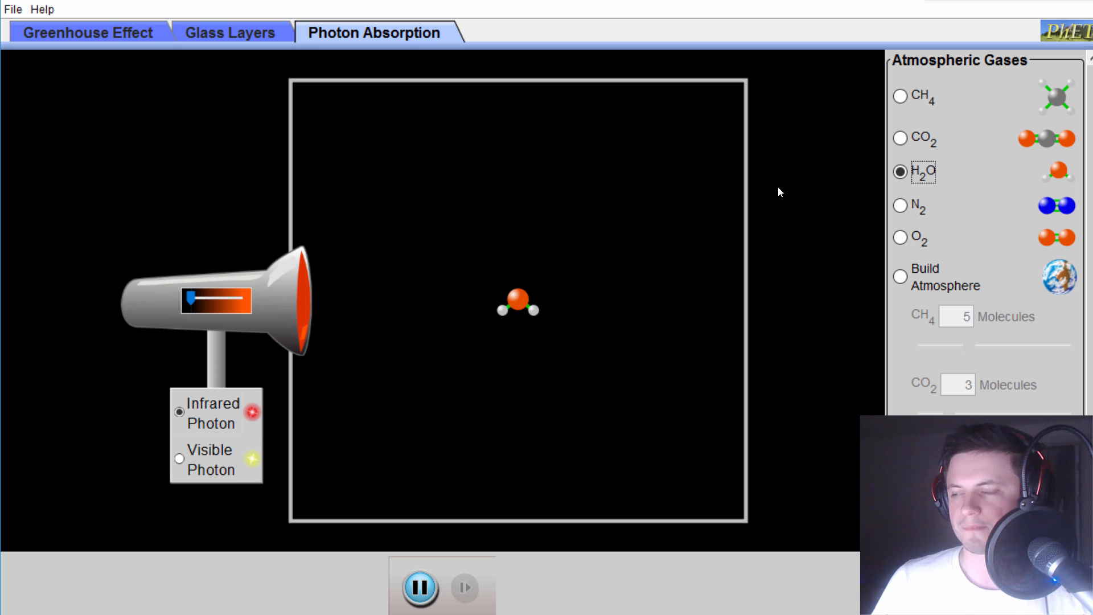
{"action": "left_click", "coordinate": [900, 138]}
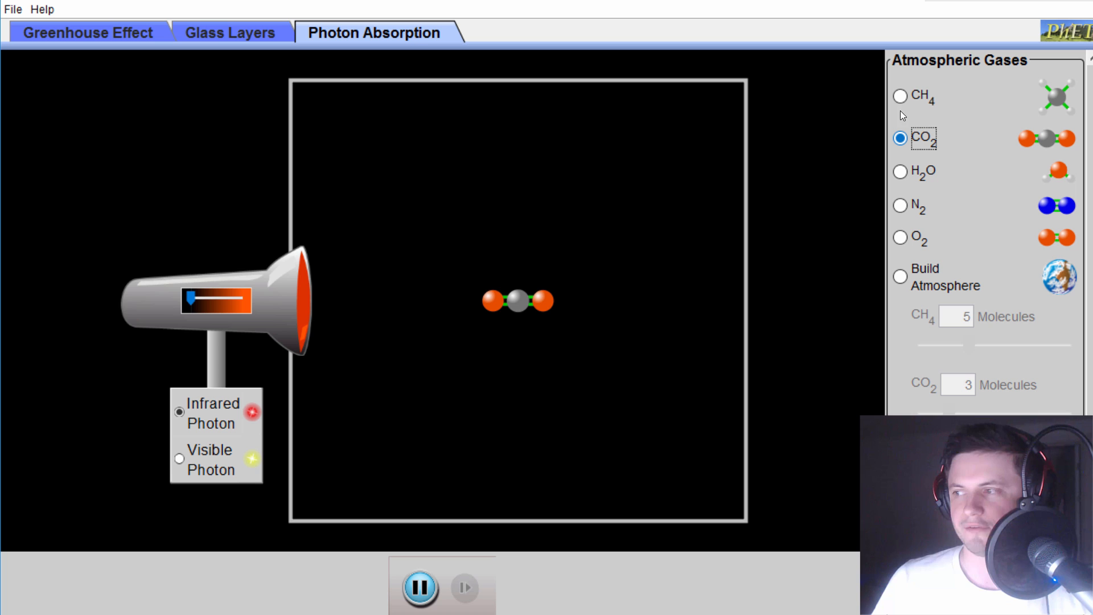
{"action": "mouse_move", "coordinate": [900, 236]}
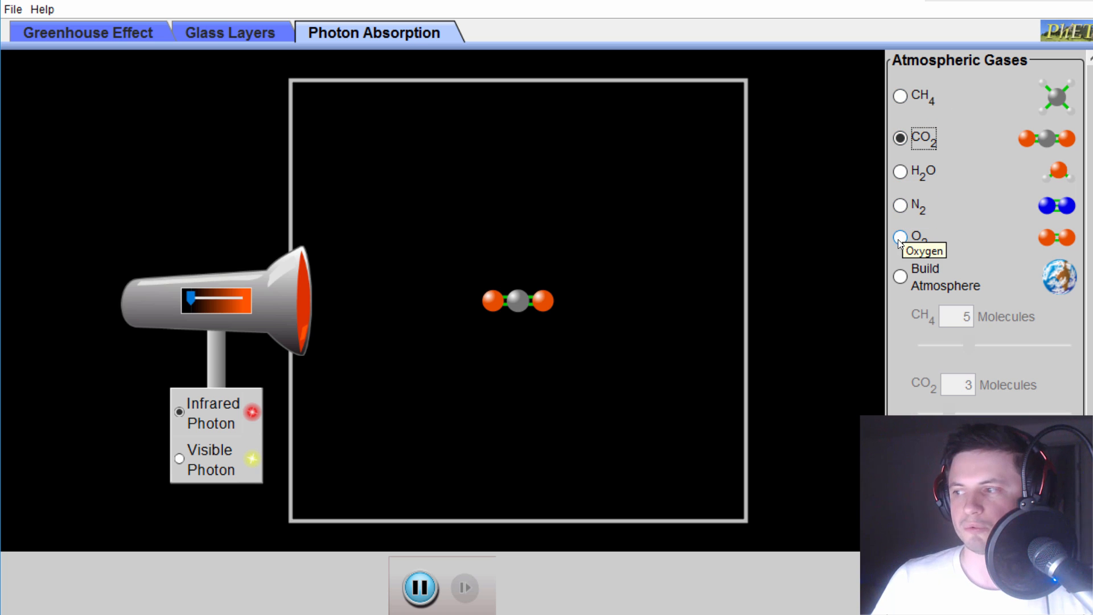
{"action": "left_click", "coordinate": [900, 205]}
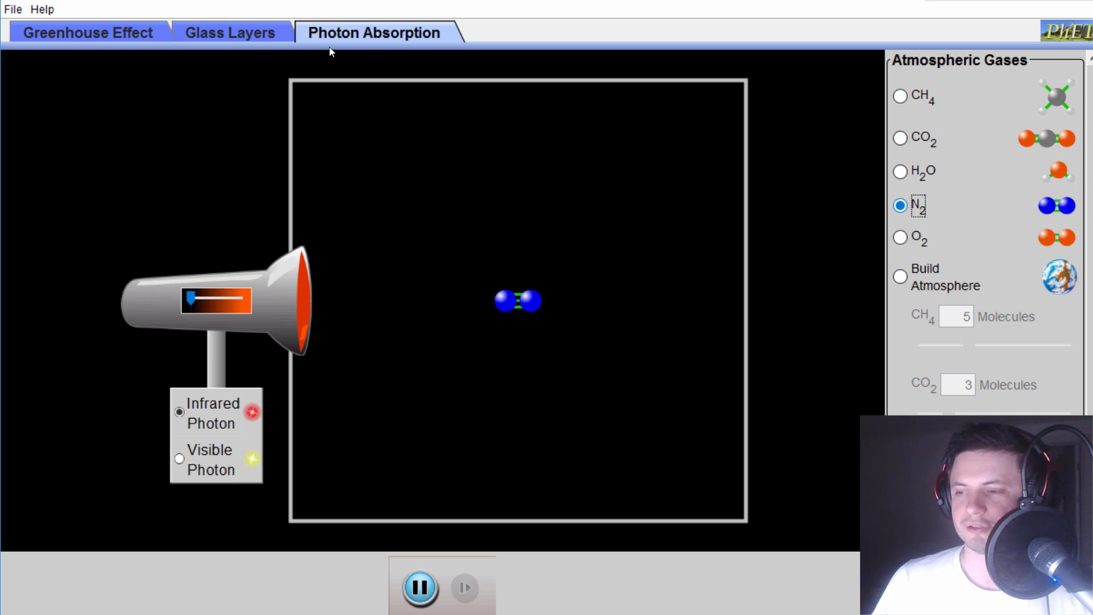
{"action": "mouse_move", "coordinate": [658, 253]}
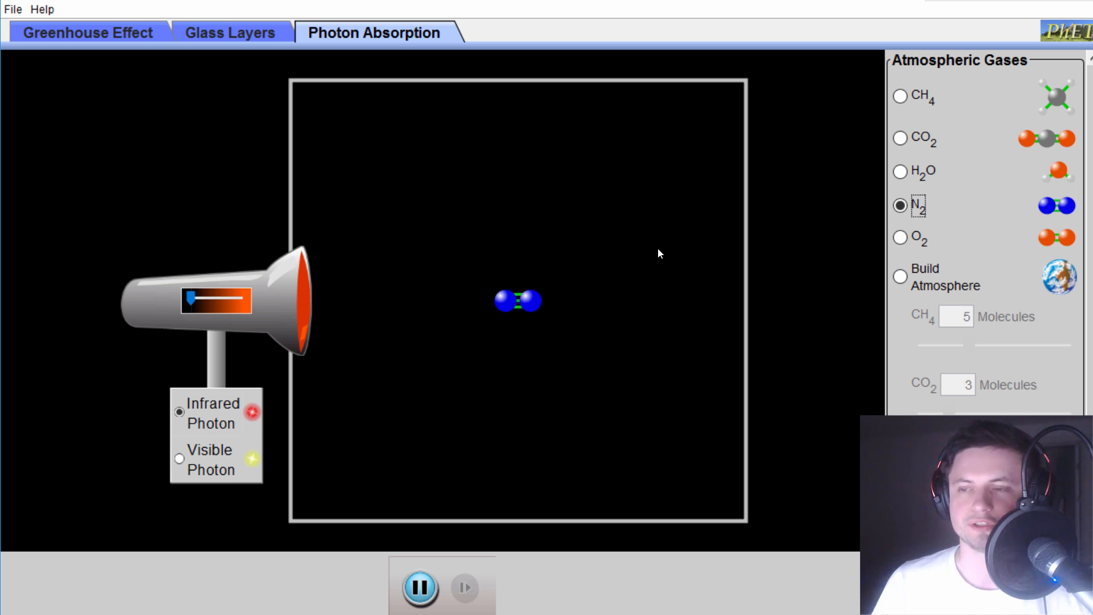
{"action": "mouse_move", "coordinate": [556, 252]}
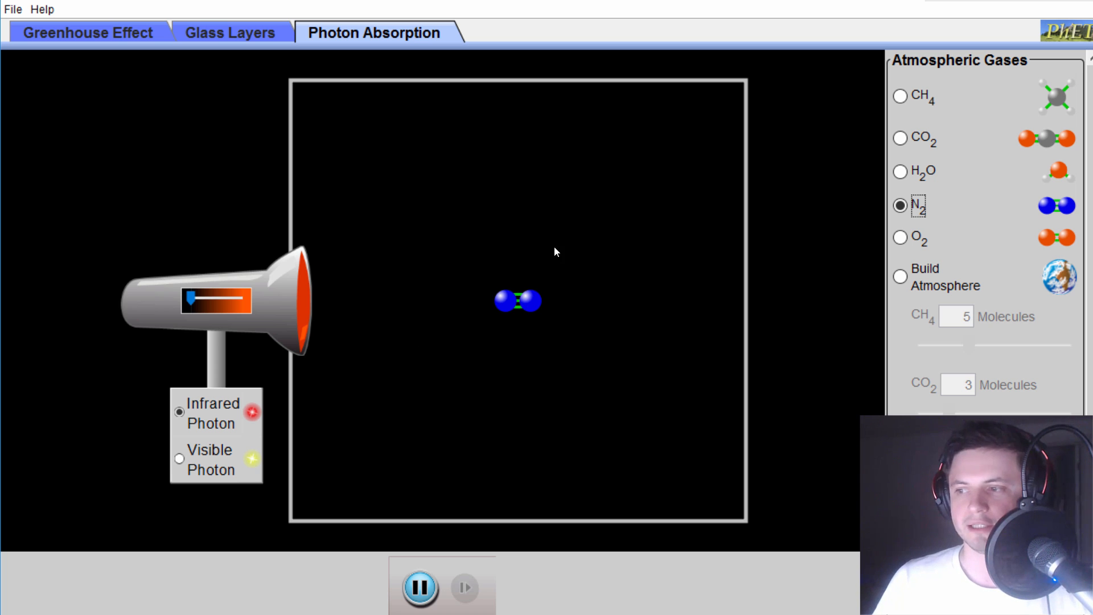
{"action": "mouse_move", "coordinate": [212, 315]}
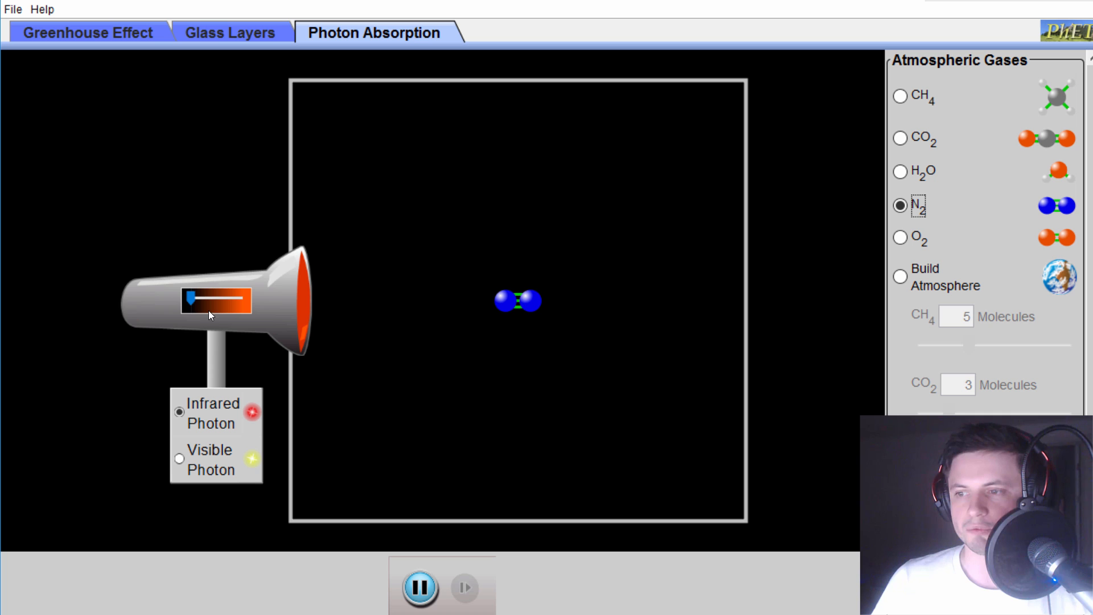
- Fire photons at the N2 molecule, first infrared, then visible light
{"action": "left_click", "coordinate": [179, 459]}
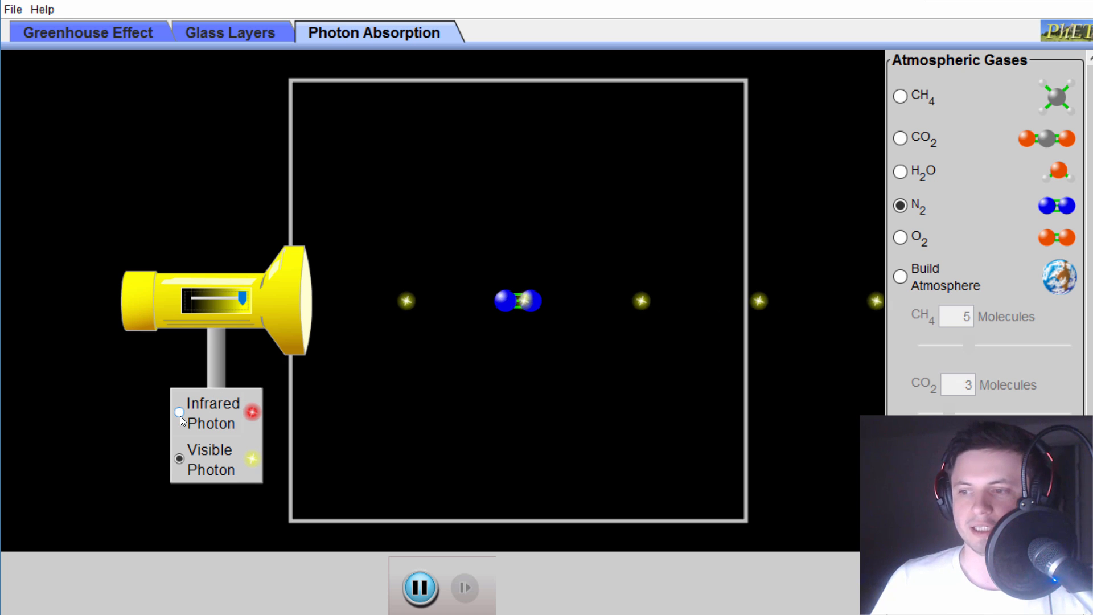
{"action": "left_click", "coordinate": [180, 412]}
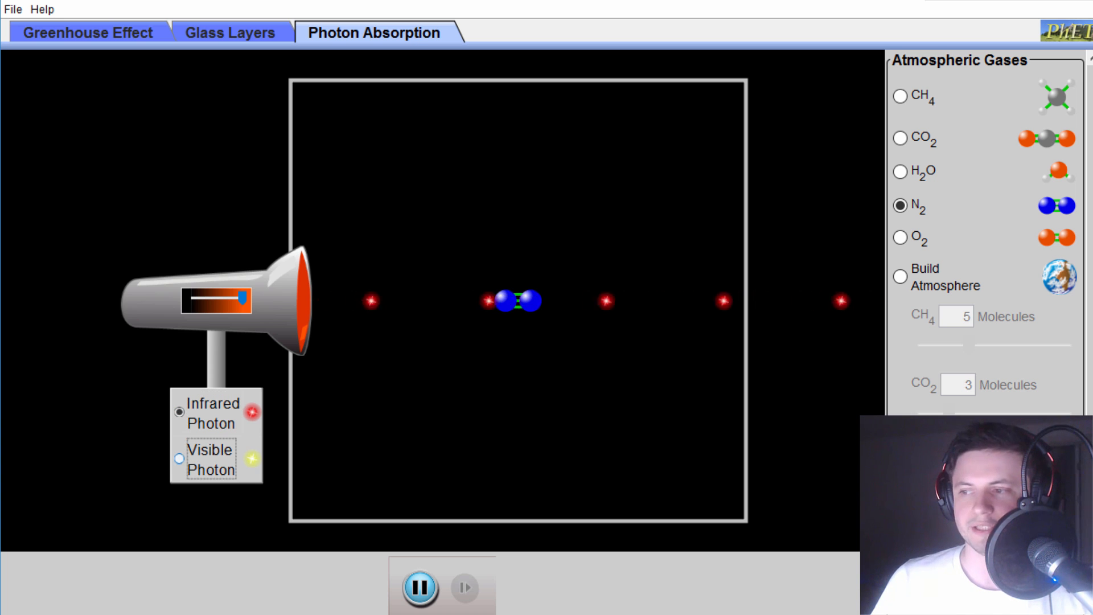
{"action": "left_click", "coordinate": [179, 459]}
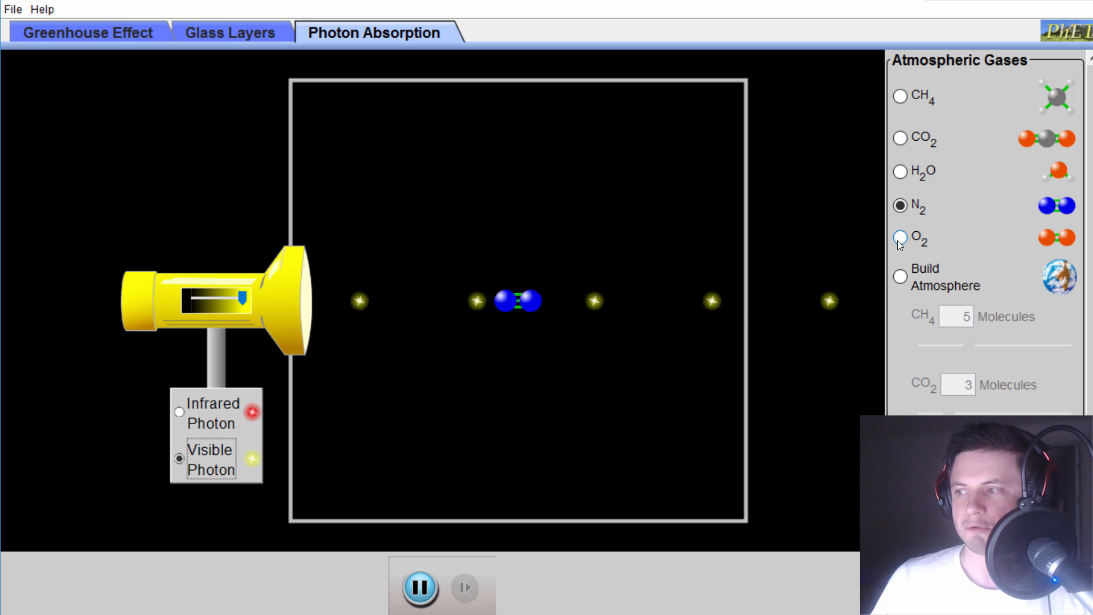
- Fire infrared photons at an O2 molecule, then place a CO2 molecule
{"action": "left_click", "coordinate": [900, 237]}
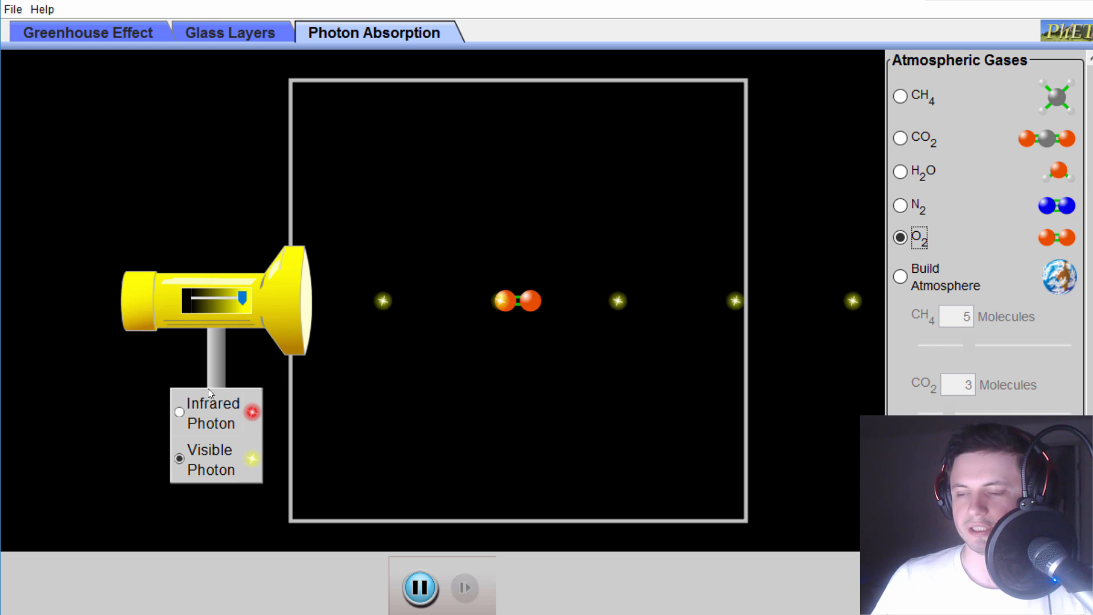
{"action": "left_click", "coordinate": [180, 412]}
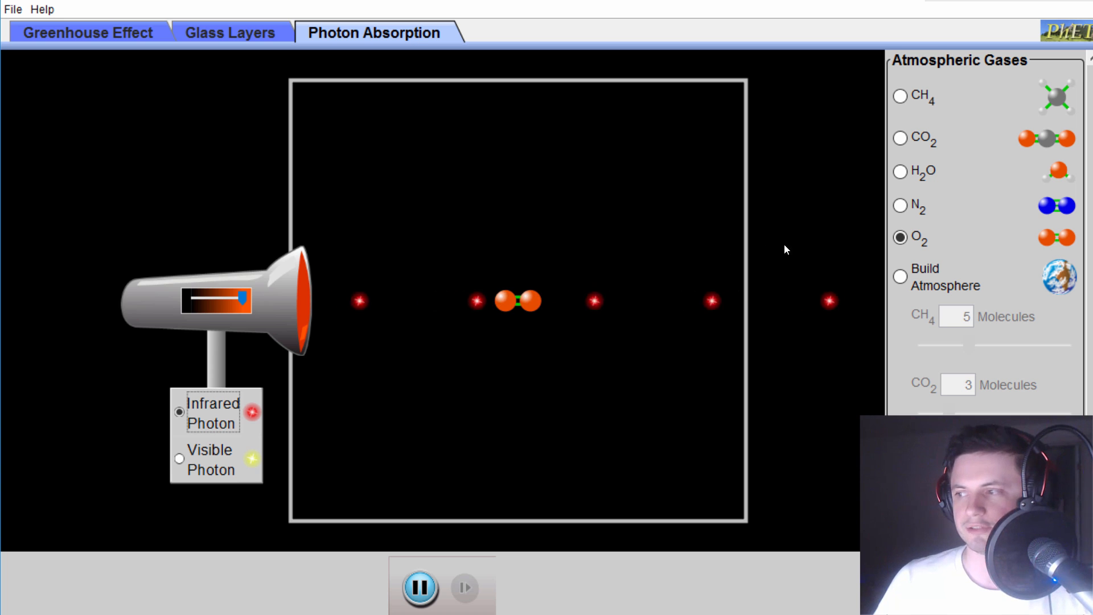
{"action": "mouse_move", "coordinate": [900, 172]}
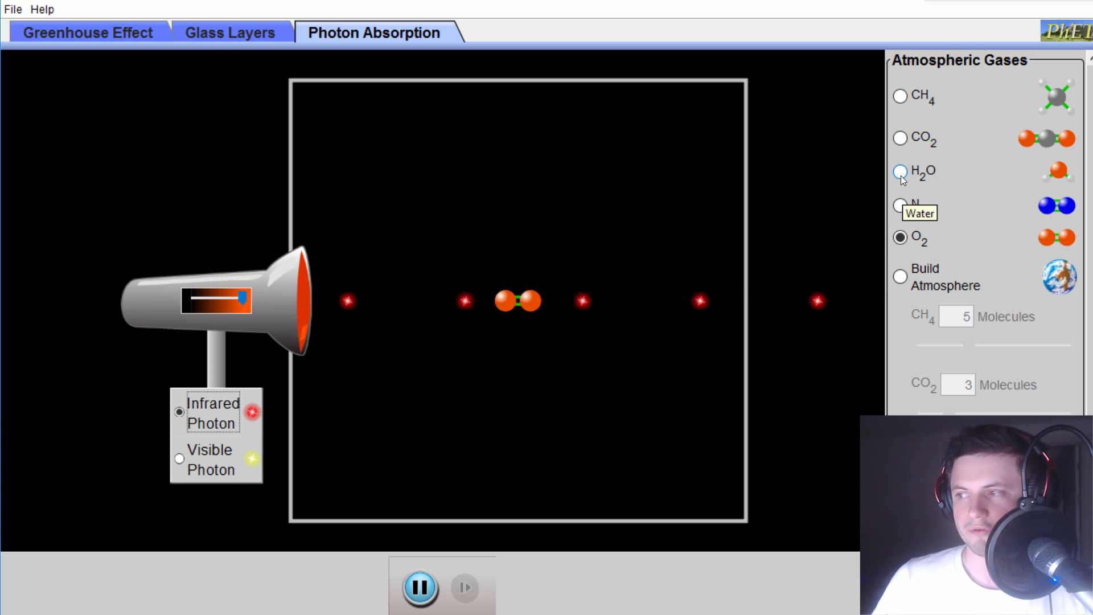
{"action": "mouse_move", "coordinate": [900, 139]}
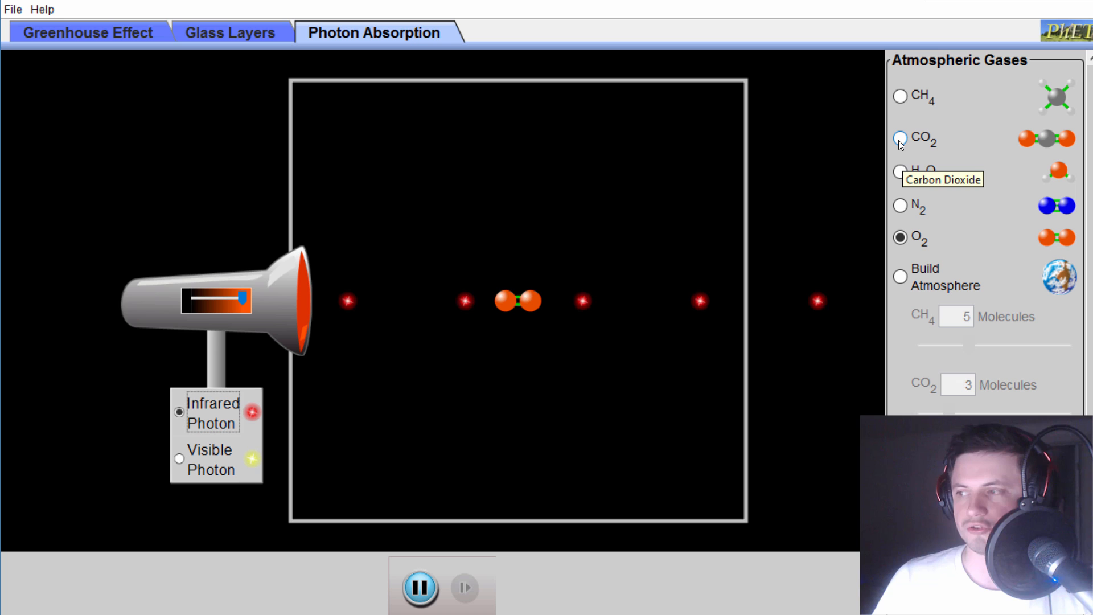
{"action": "left_click", "coordinate": [899, 137]}
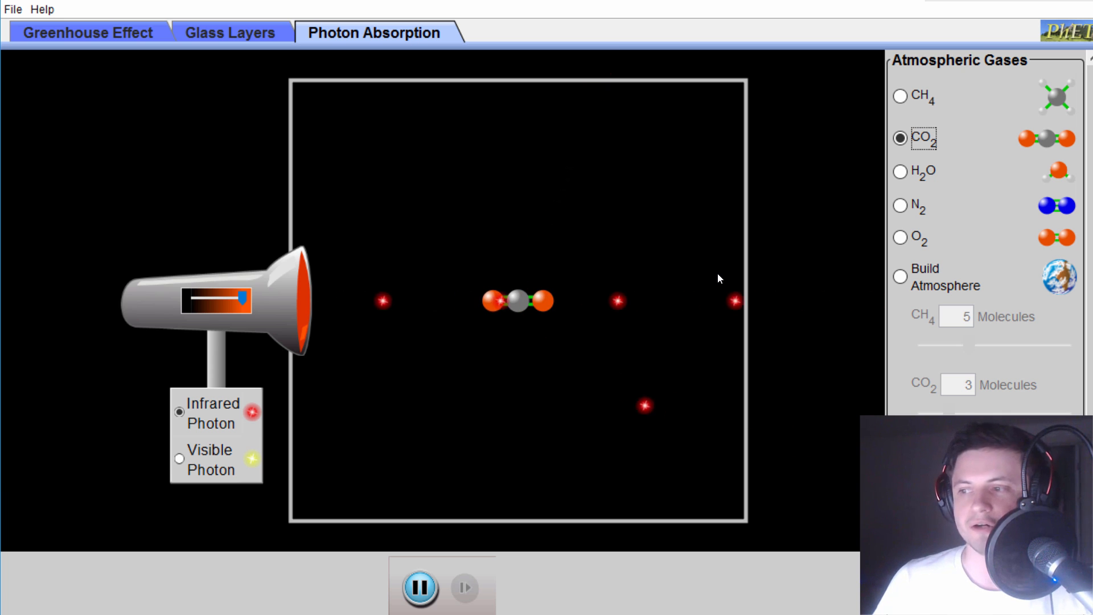
{"action": "mouse_move", "coordinate": [329, 223]}
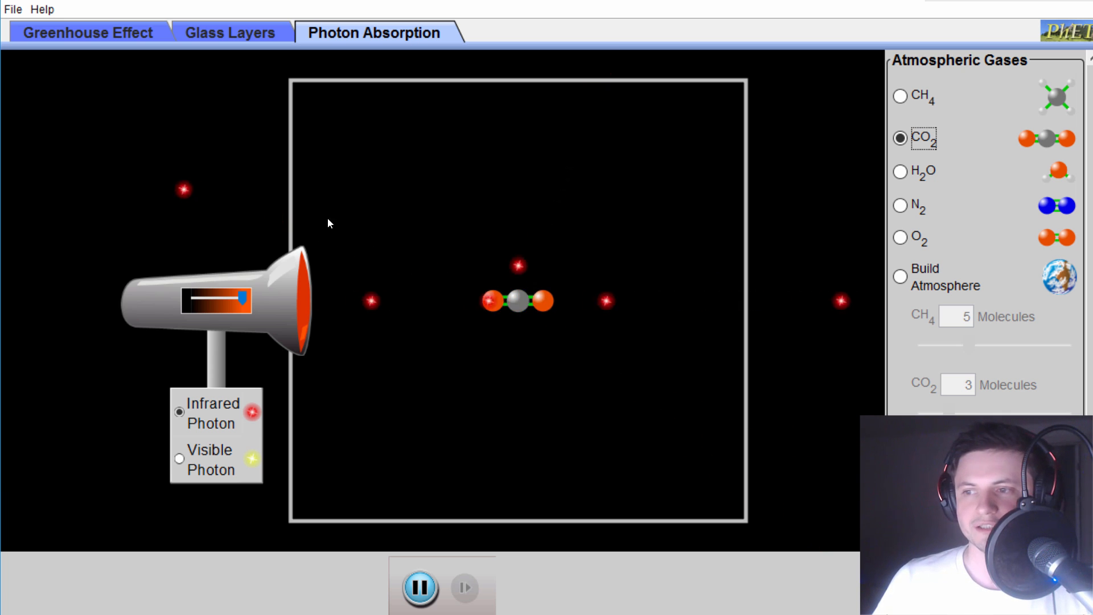
{"action": "mouse_move", "coordinate": [551, 316]}
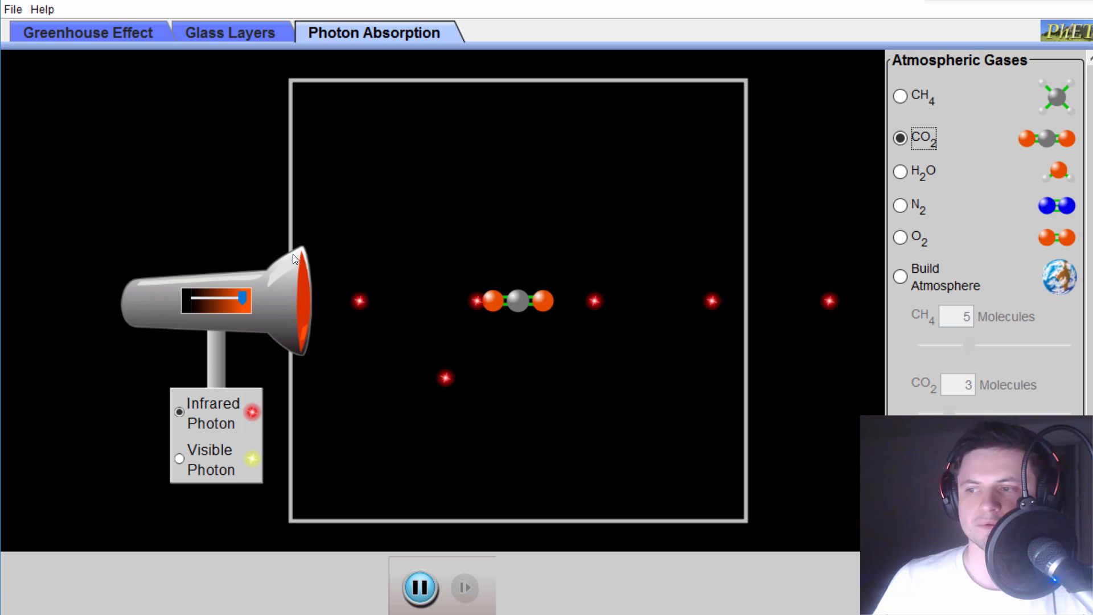
{"action": "mouse_move", "coordinate": [634, 277]}
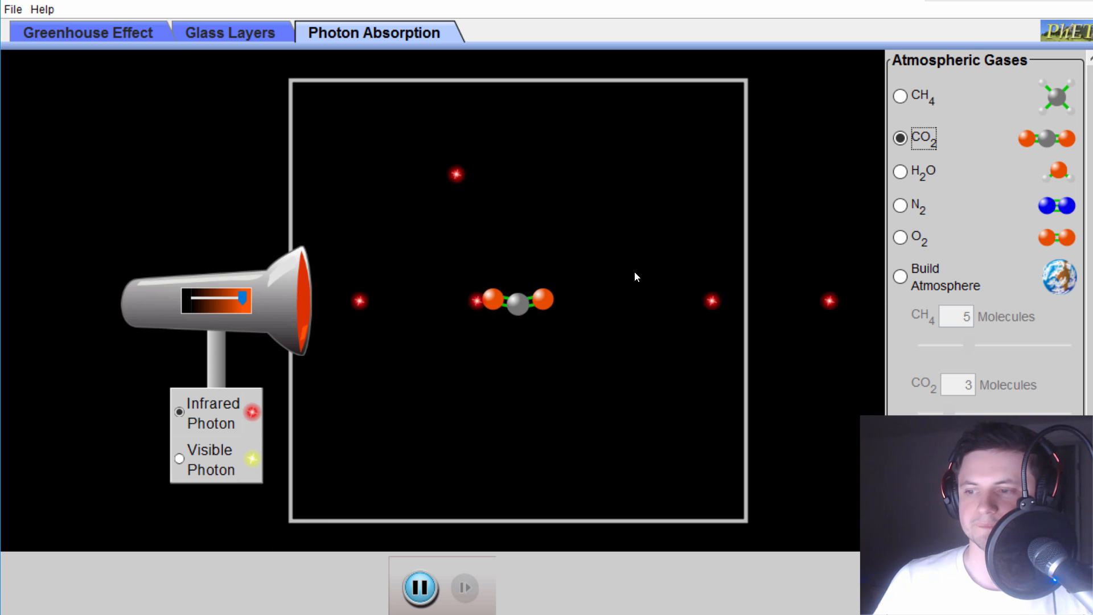
- Fire visible photons at CO2, then leave and return to Photon Absorption
{"action": "left_click", "coordinate": [180, 460]}
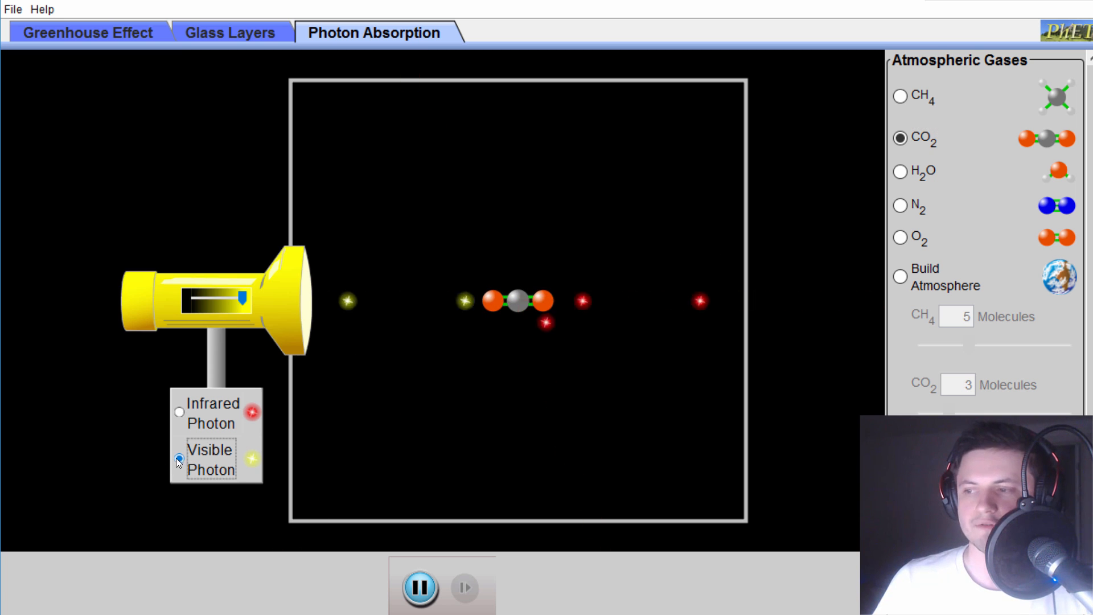
{"action": "left_click", "coordinate": [180, 460]}
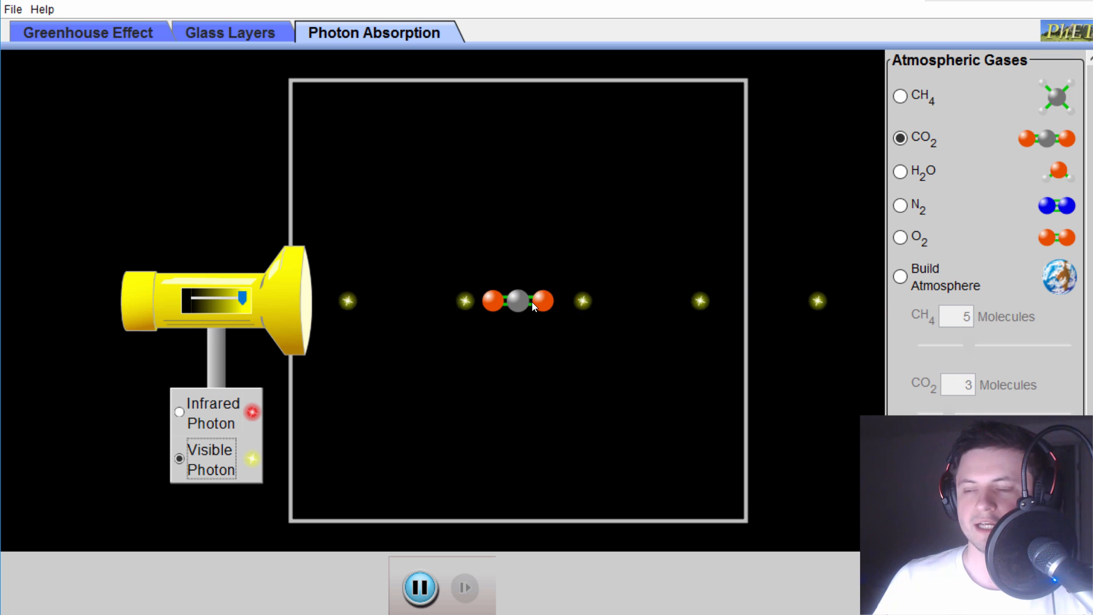
{"action": "left_click", "coordinate": [86, 32]}
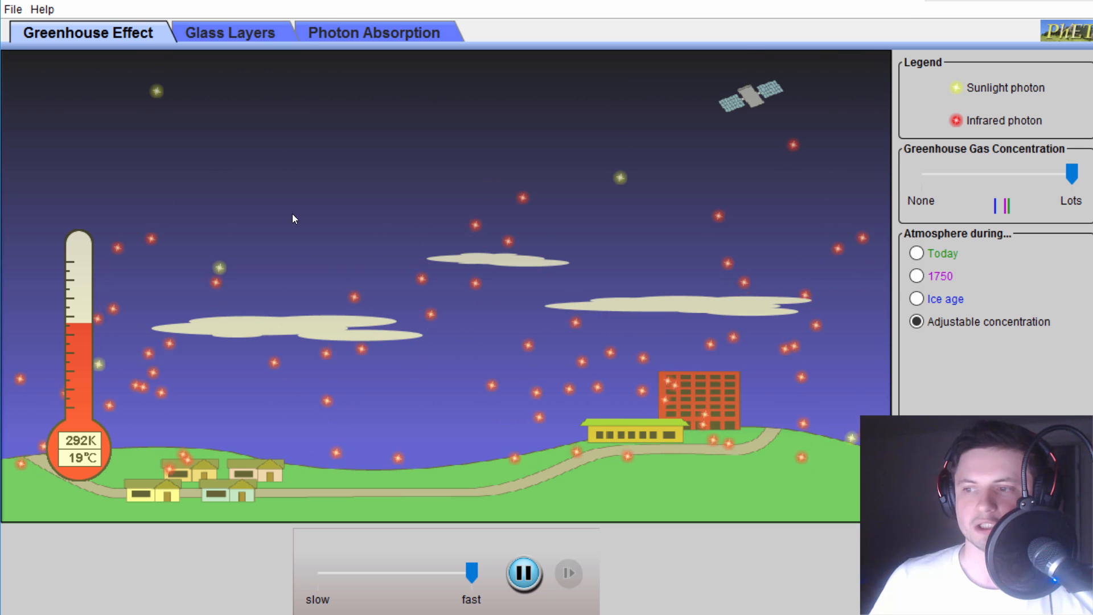
{"action": "left_click", "coordinate": [373, 32]}
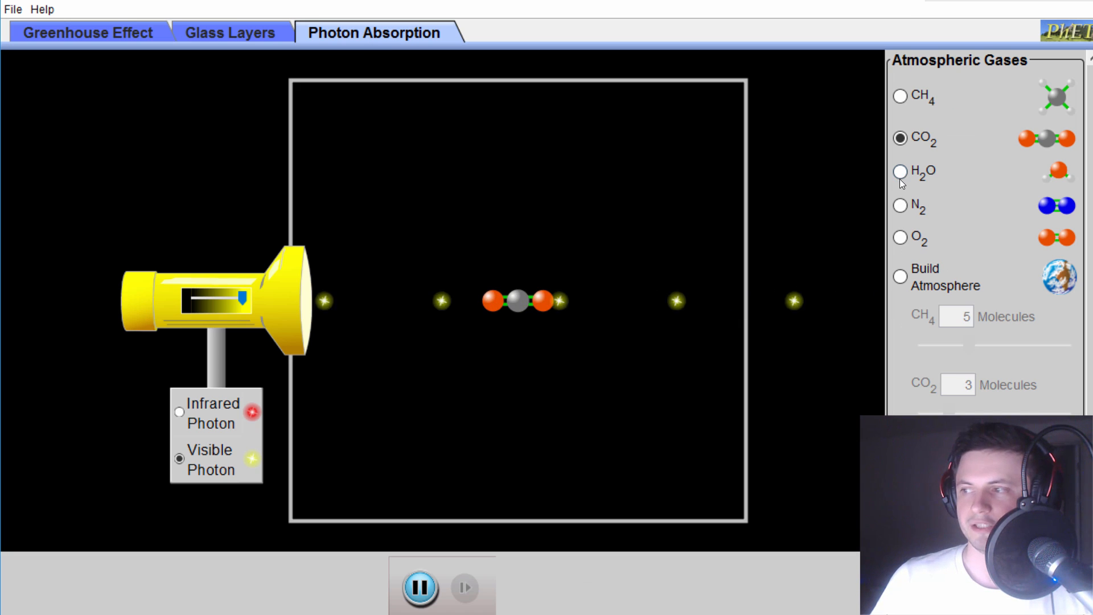
- Switch the emitter to infrared photons and swap the molecule for methane
{"action": "left_click", "coordinate": [180, 411]}
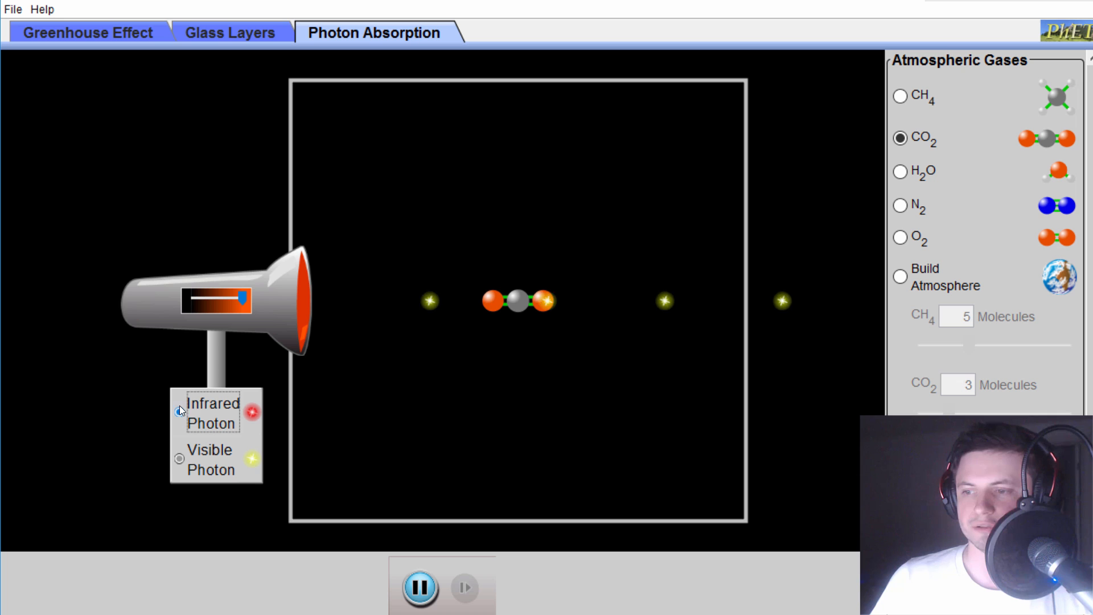
{"action": "left_click", "coordinate": [179, 412]}
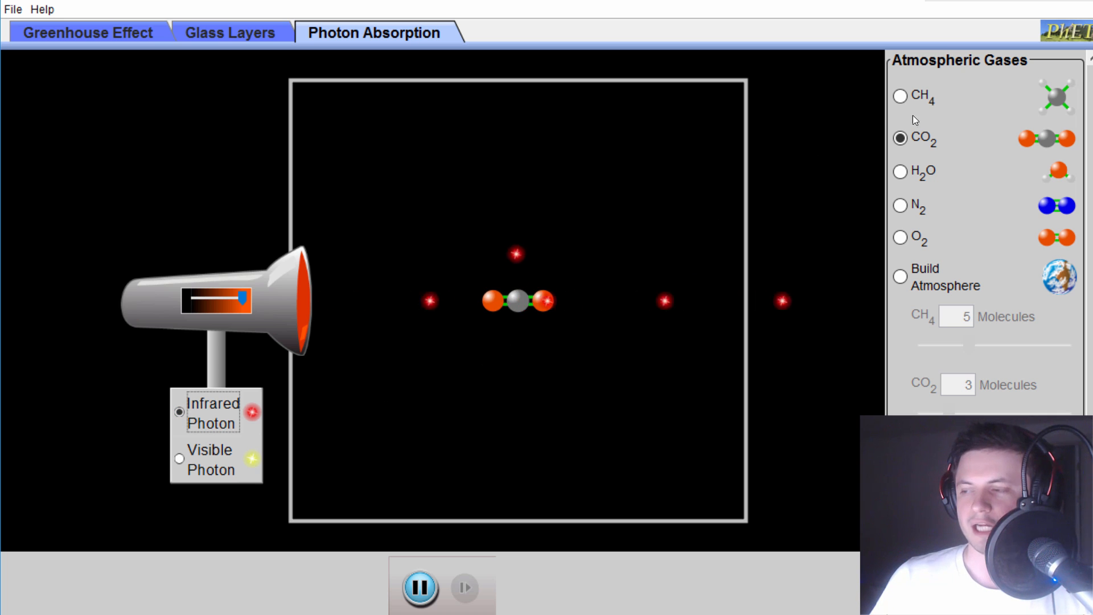
{"action": "left_click", "coordinate": [900, 96]}
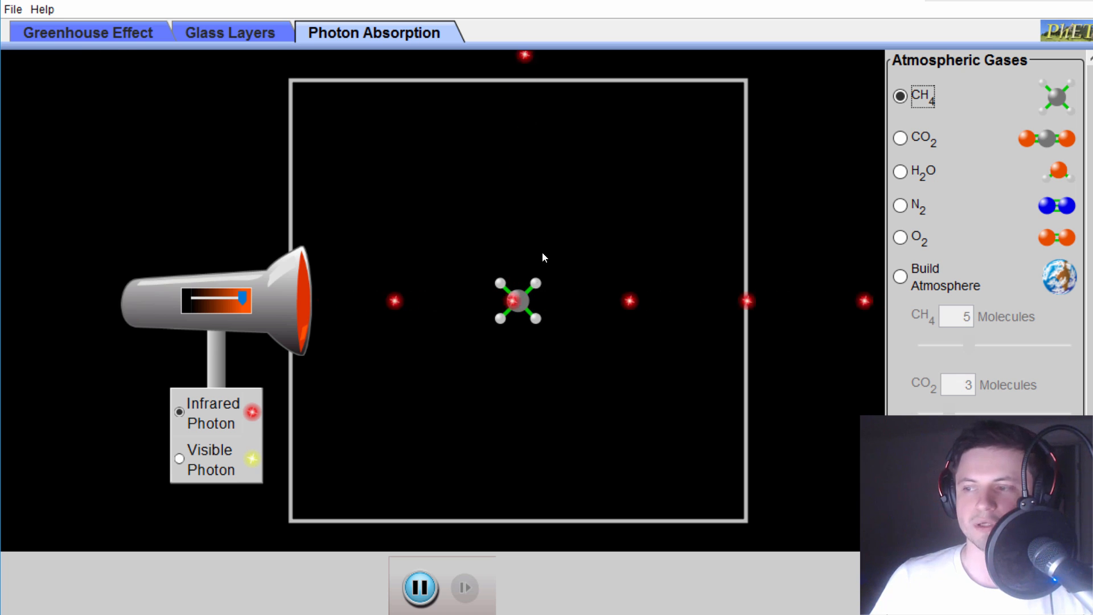
{"action": "mouse_move", "coordinate": [871, 151]}
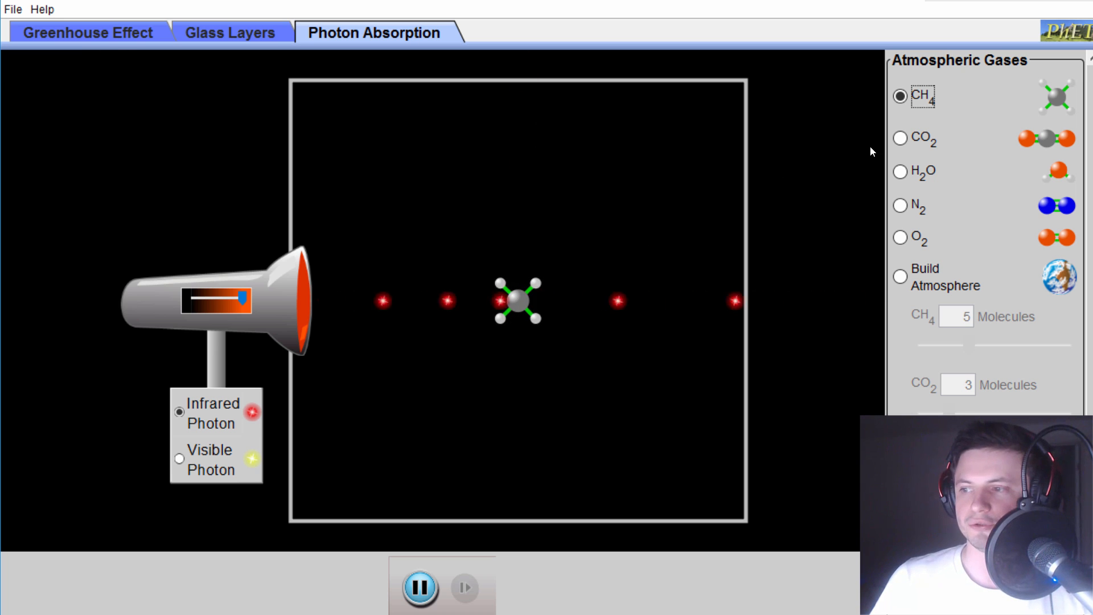
- Replace the methane molecule with water under continued infrared photons
{"action": "left_click", "coordinate": [900, 172]}
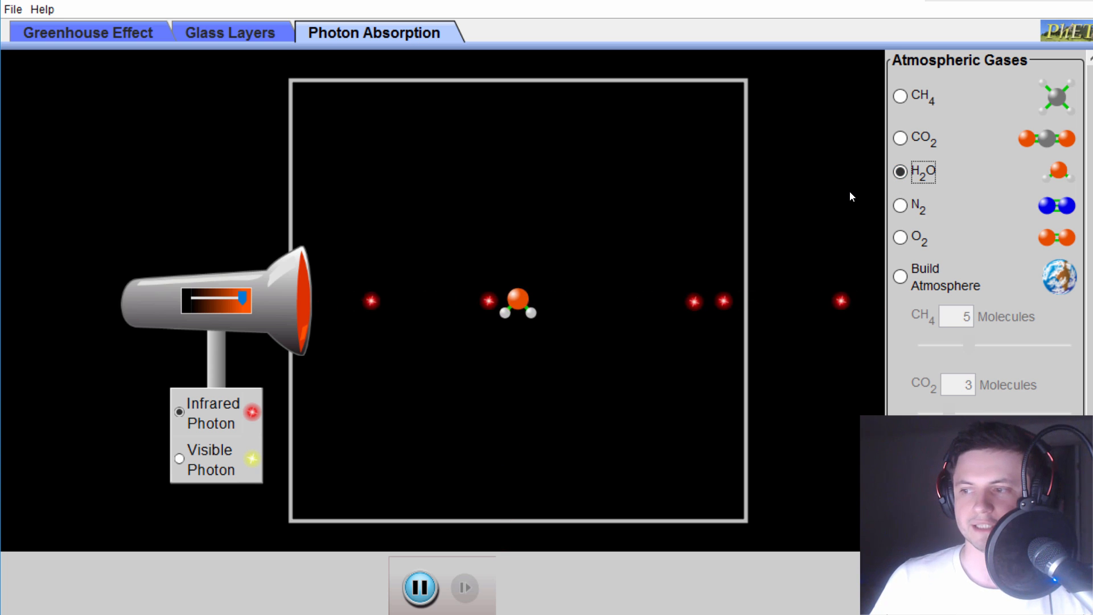
{"action": "mouse_move", "coordinate": [914, 74]}
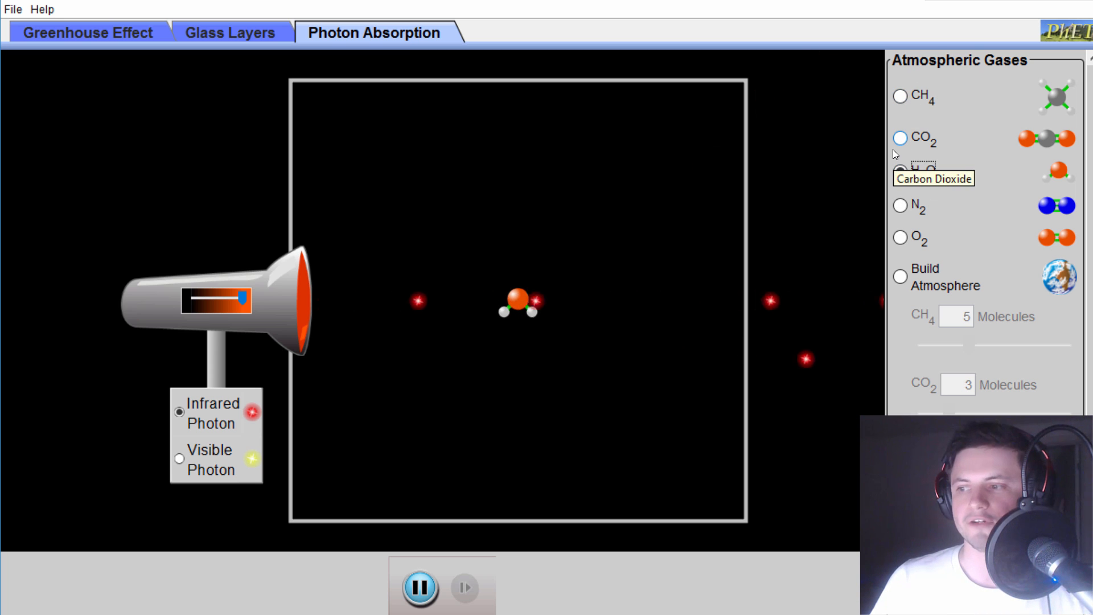
{"action": "left_click", "coordinate": [900, 172]}
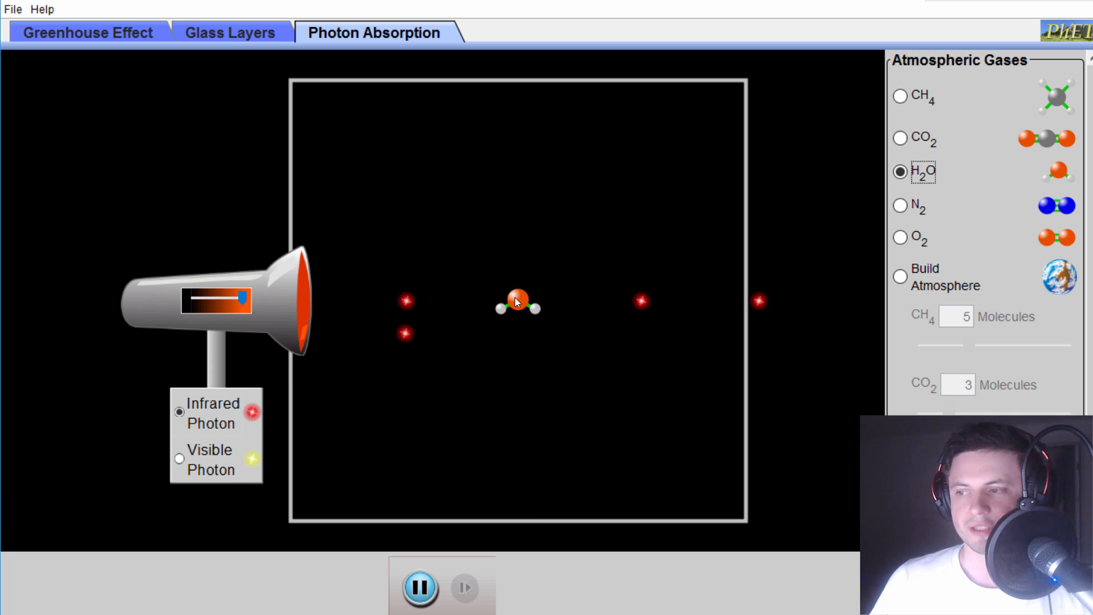
{"action": "mouse_move", "coordinate": [453, 320]}
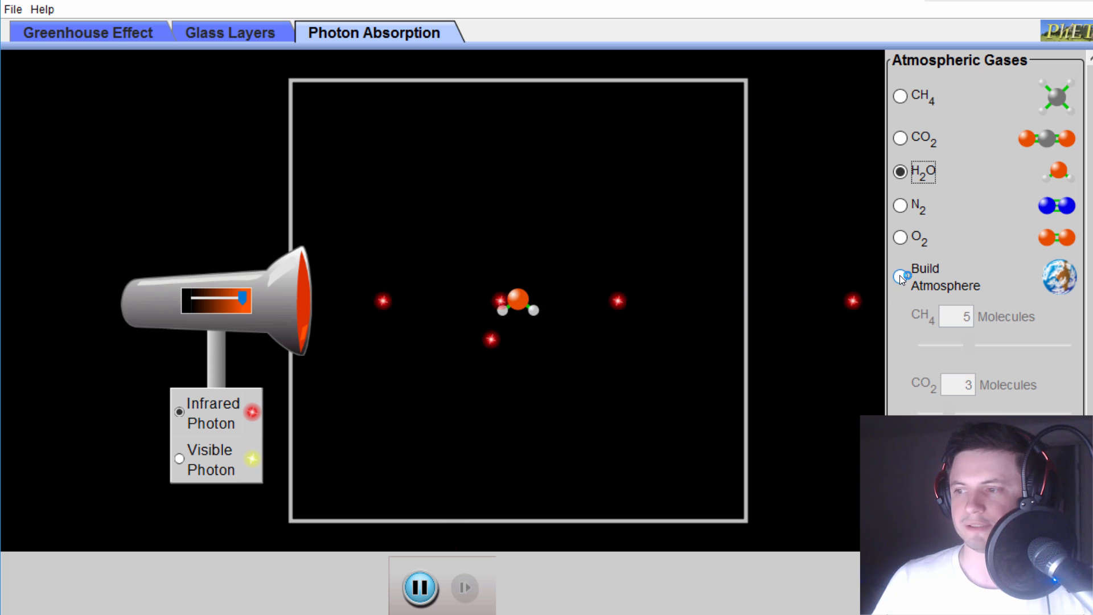
- Switch to Build Atmosphere with one molecule each of CH4, CO2 and H2O
{"action": "left_click", "coordinate": [901, 277]}
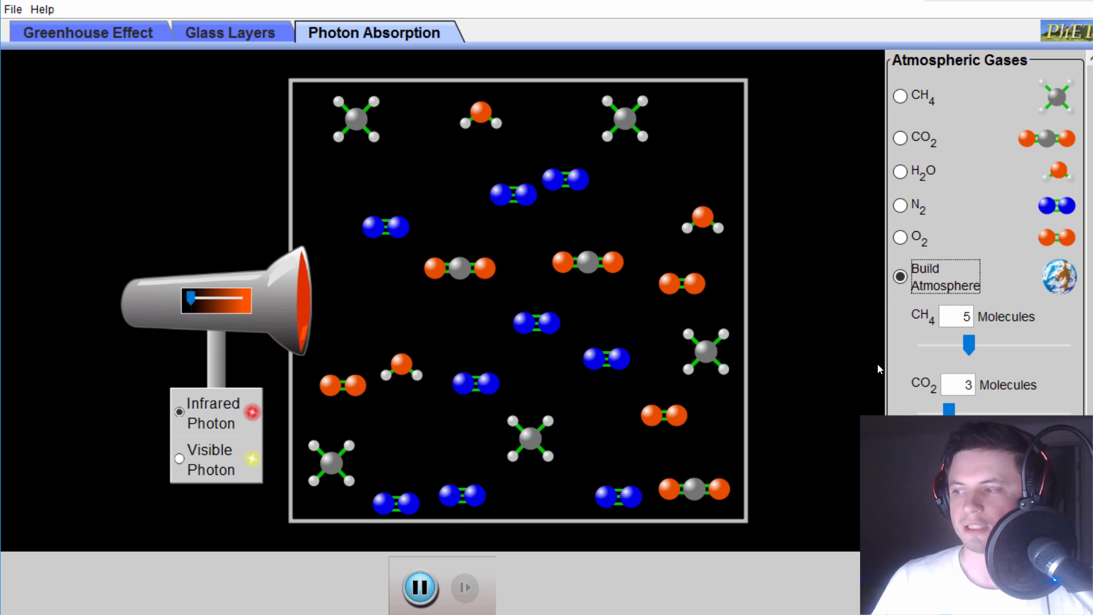
{"action": "scroll", "scroll_direction": "down", "scroll_amount": 3}
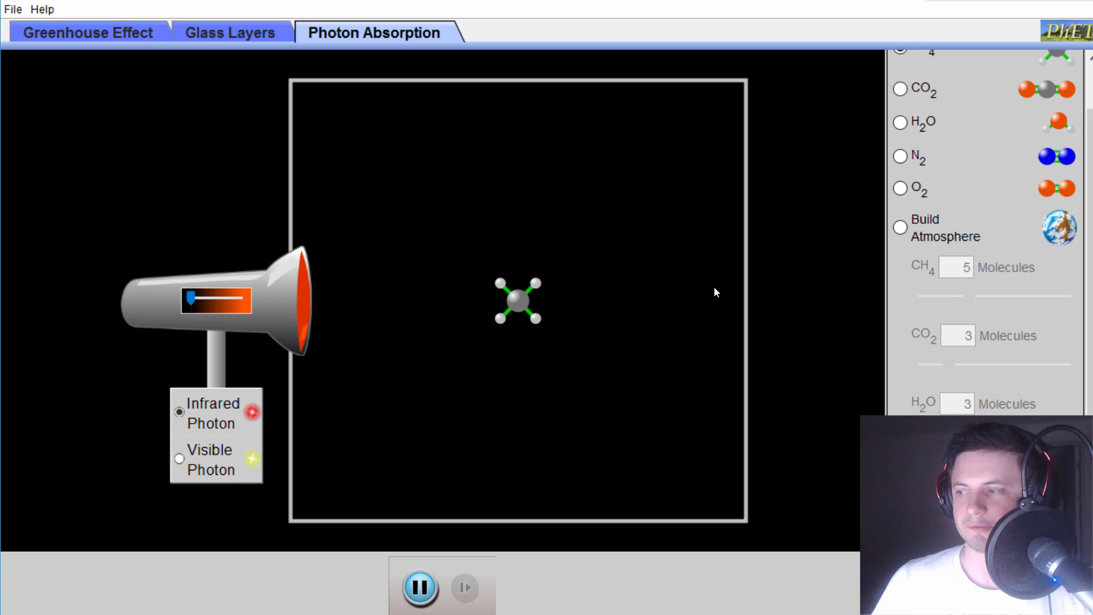
{"action": "mouse_move", "coordinate": [516, 307]}
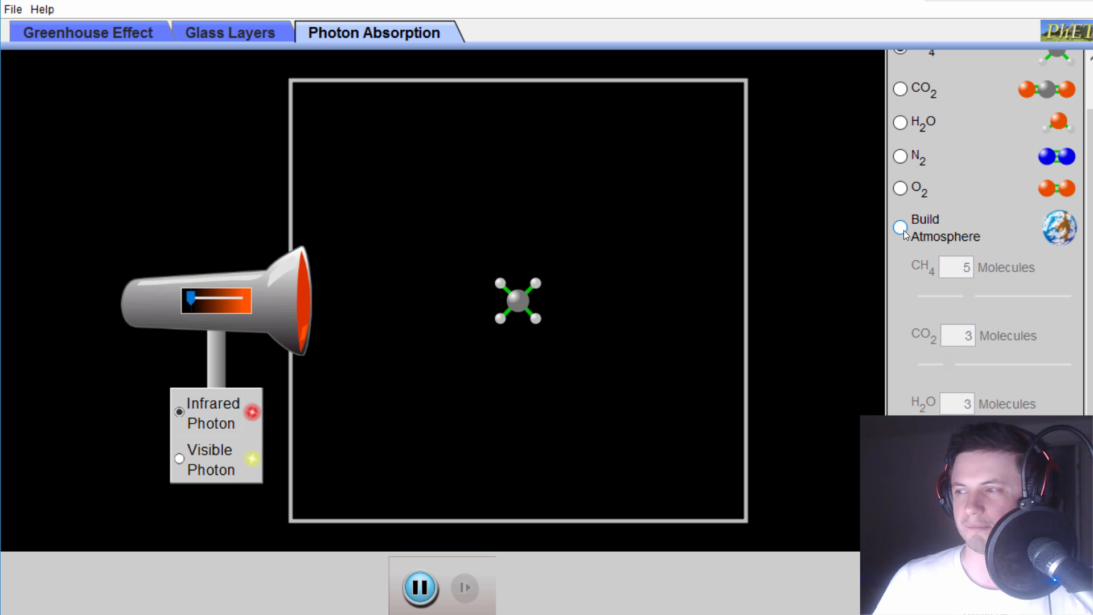
{"action": "left_click", "coordinate": [900, 228]}
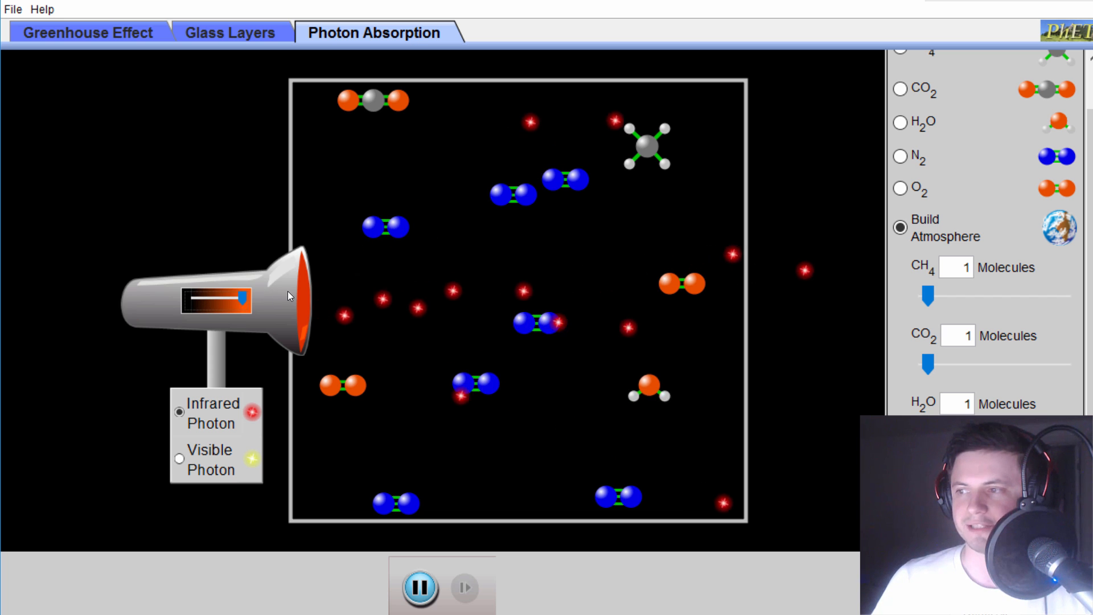
- Emit visible photons briefly, then switch the source back to infrared photons
{"action": "left_click", "coordinate": [179, 458]}
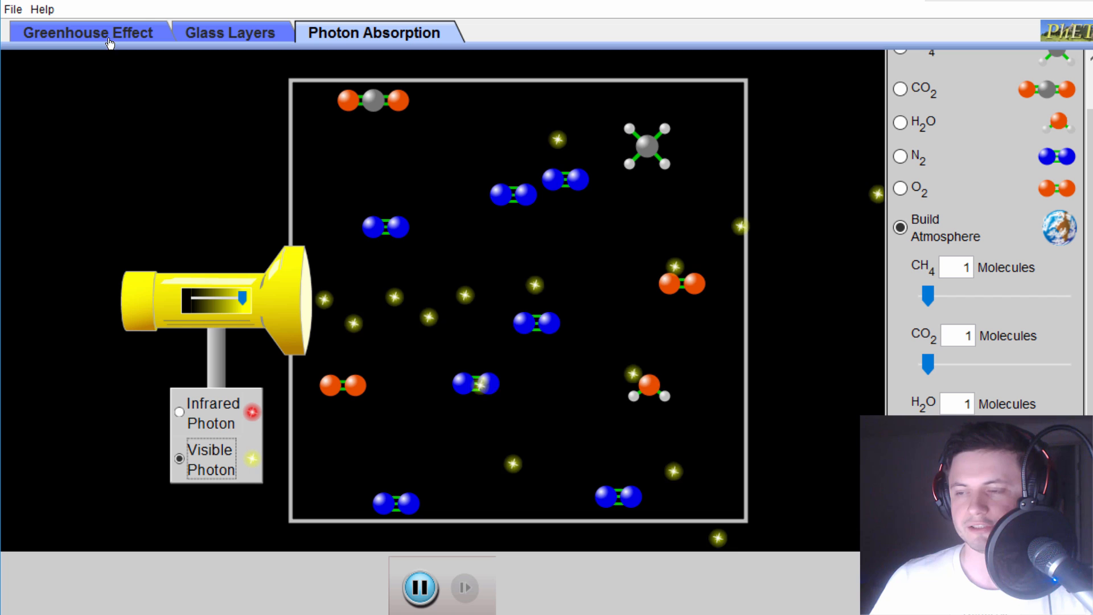
{"action": "left_click", "coordinate": [180, 411]}
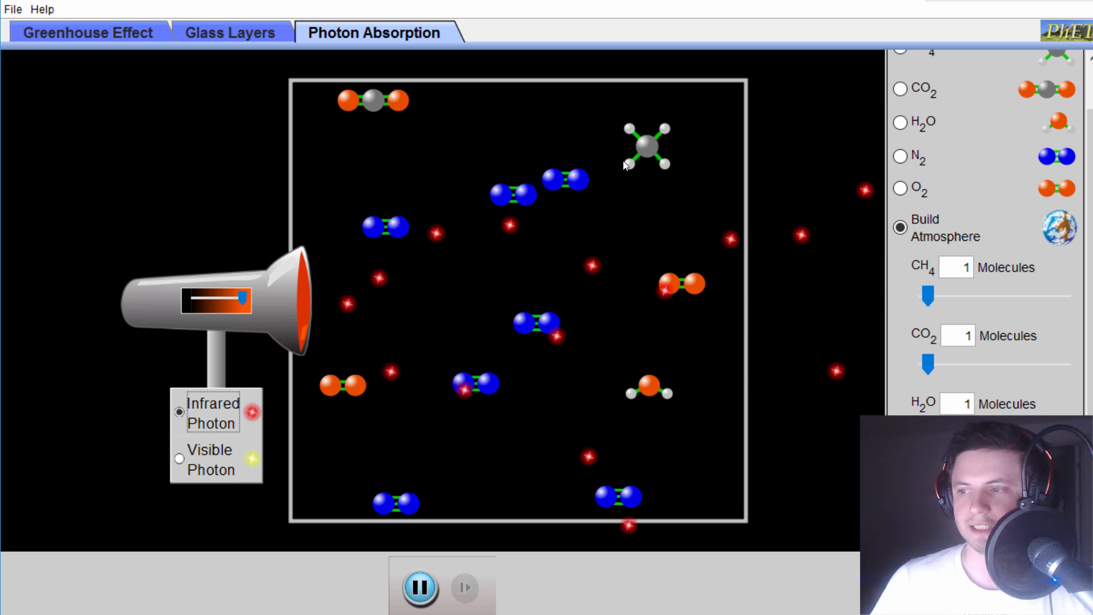
{"action": "mouse_move", "coordinate": [609, 288]}
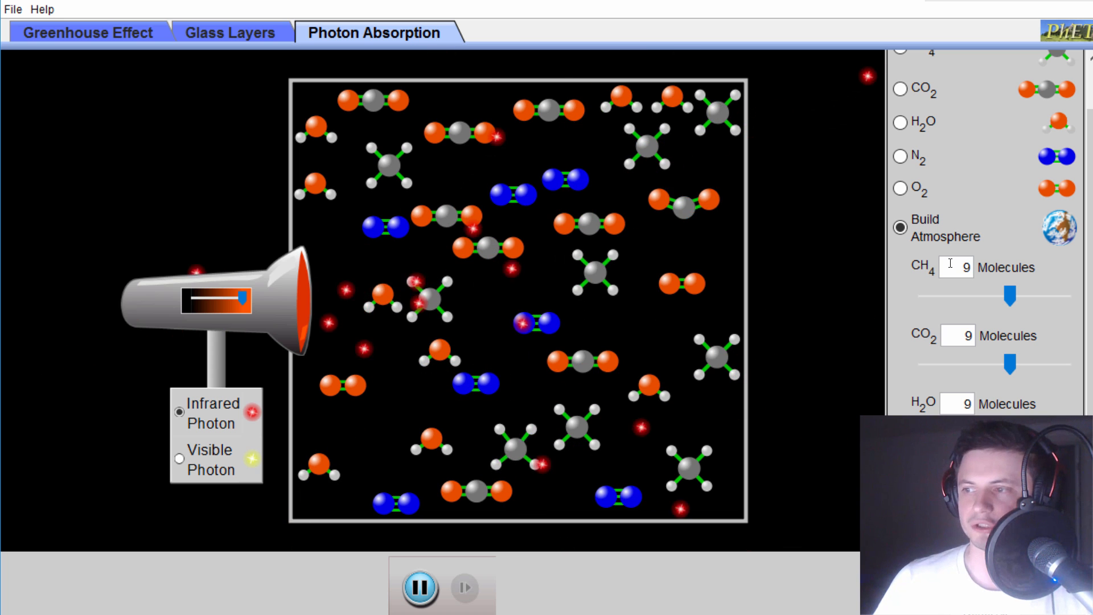
{"action": "mouse_move", "coordinate": [962, 353]}
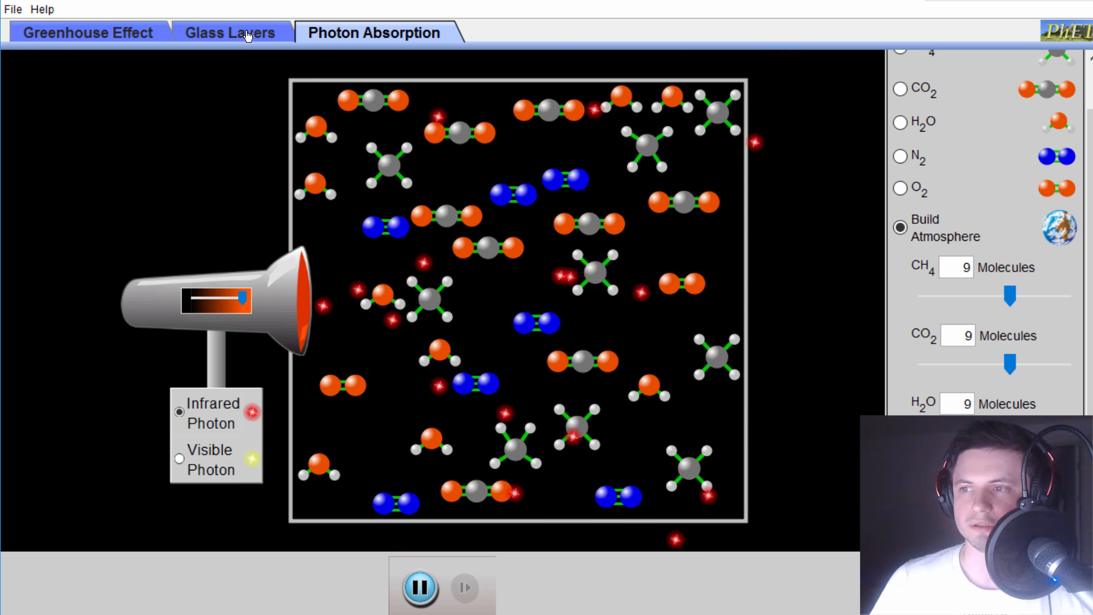
- Raise the Glass Layers scene to three panes, then return to the Greenhouse Effect landscape
{"action": "left_click", "coordinate": [229, 32]}
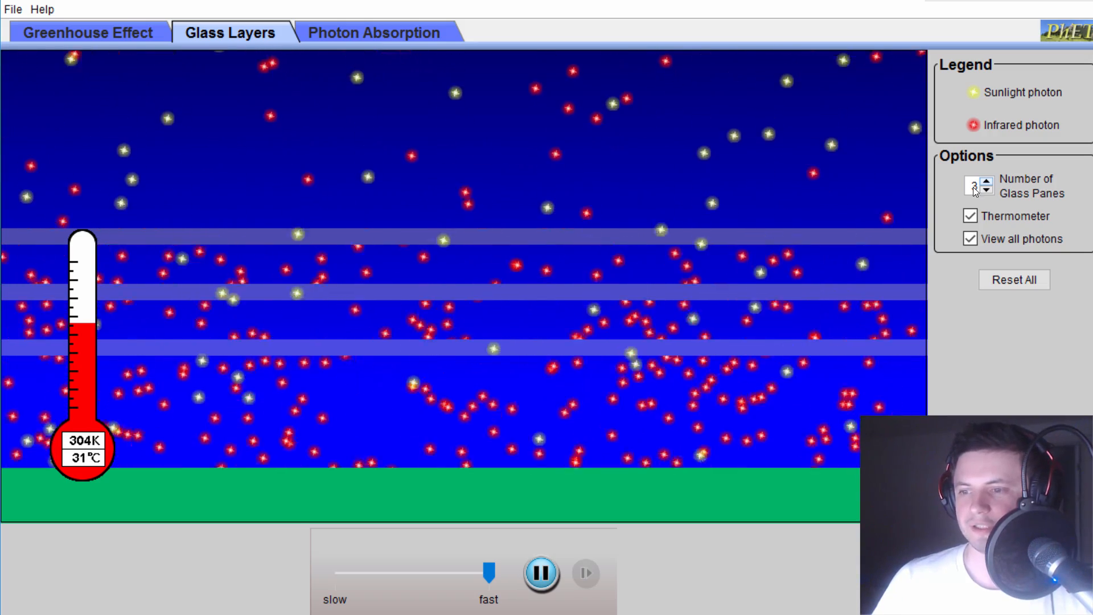
{"action": "left_click", "coordinate": [985, 181]}
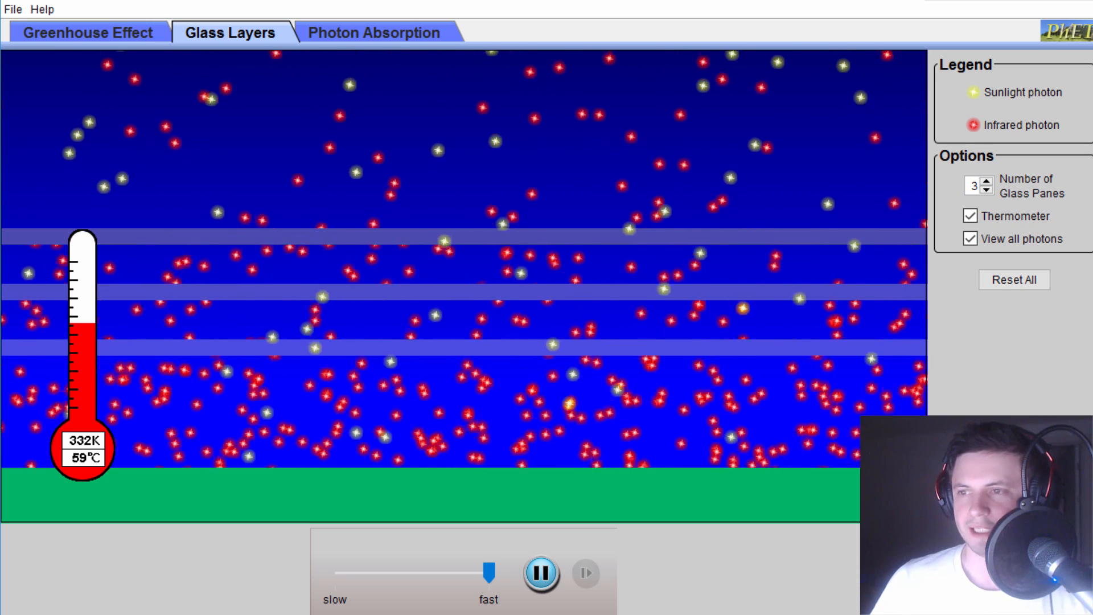
{"action": "left_click", "coordinate": [86, 32]}
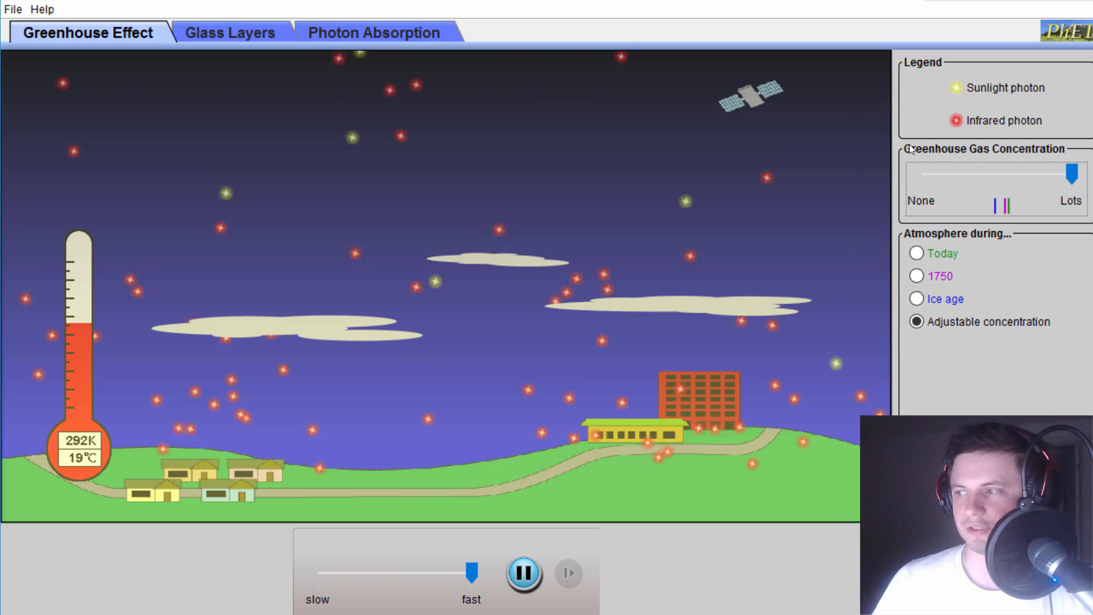
{"action": "mouse_move", "coordinate": [392, 32]}
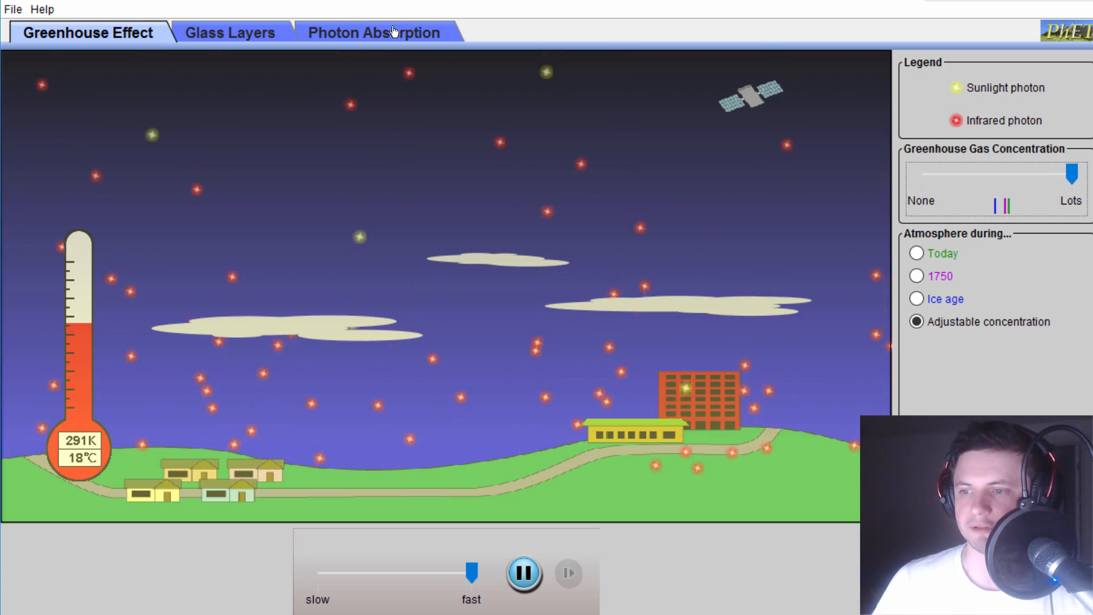
- Return to the Glass Layers scene with its three panes trapping photons
{"action": "left_click", "coordinate": [229, 32]}
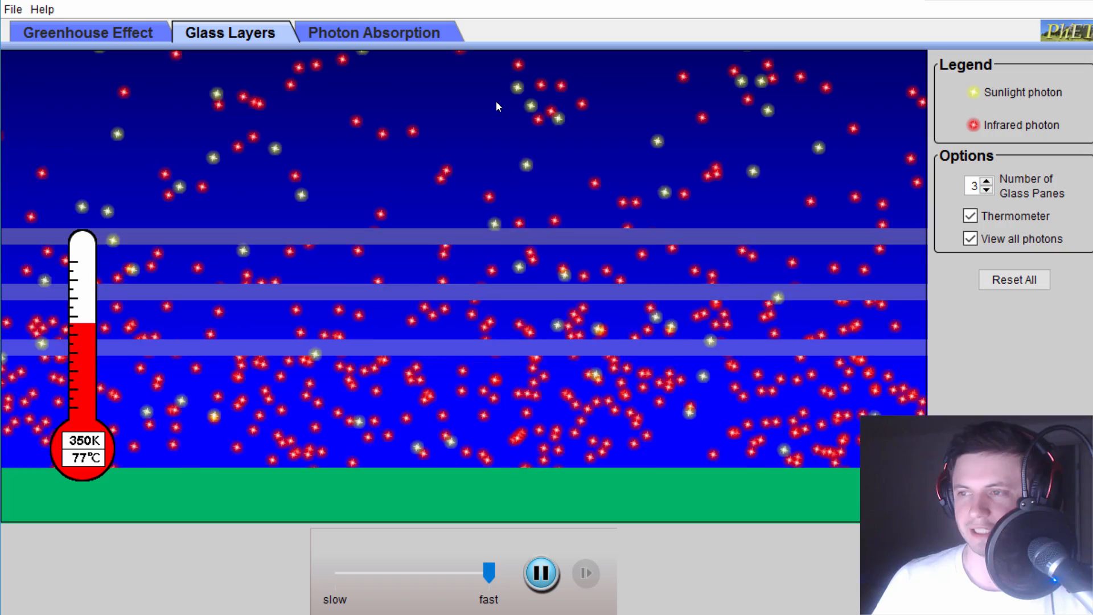
{"action": "mouse_move", "coordinate": [396, 301]}
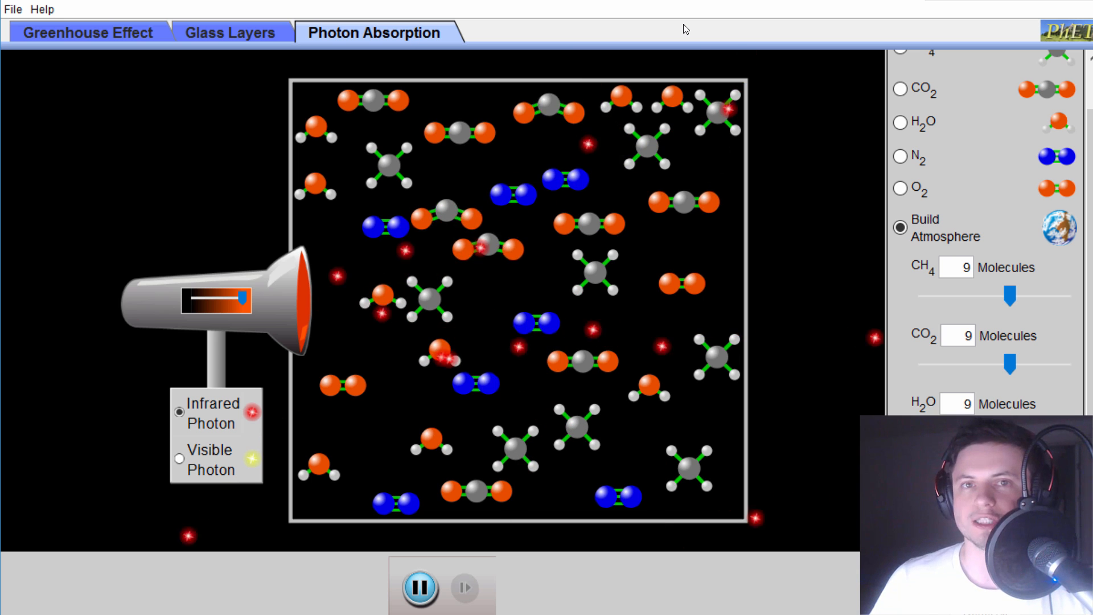
{"action": "mouse_move", "coordinate": [694, 60]}
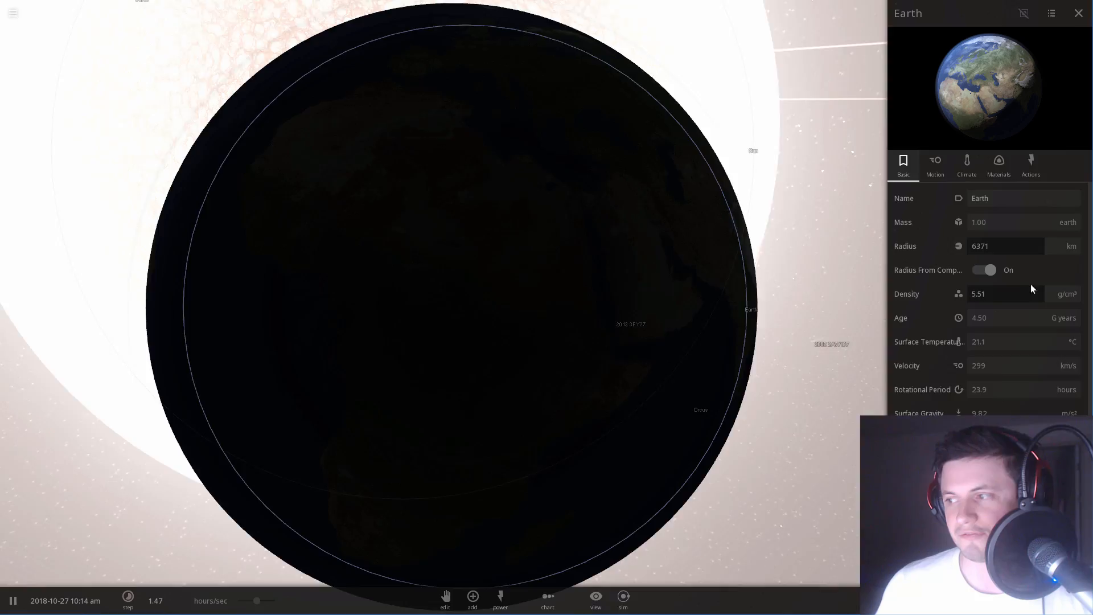
- Show Earth's climate properties, including surface temperature 21.1°C and albedo 0.32
{"action": "left_click", "coordinate": [966, 165]}
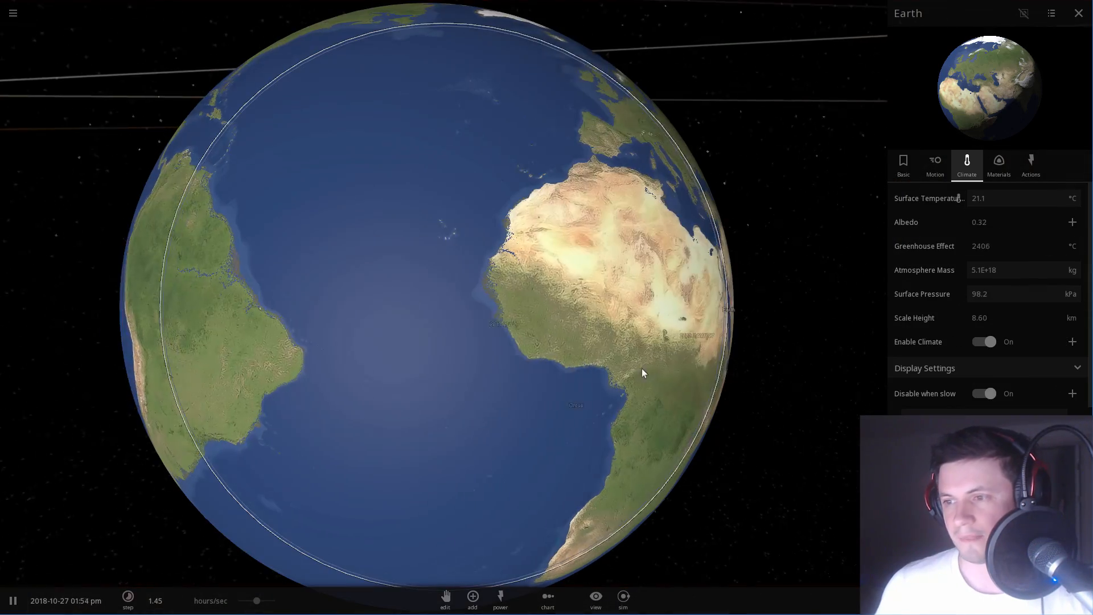